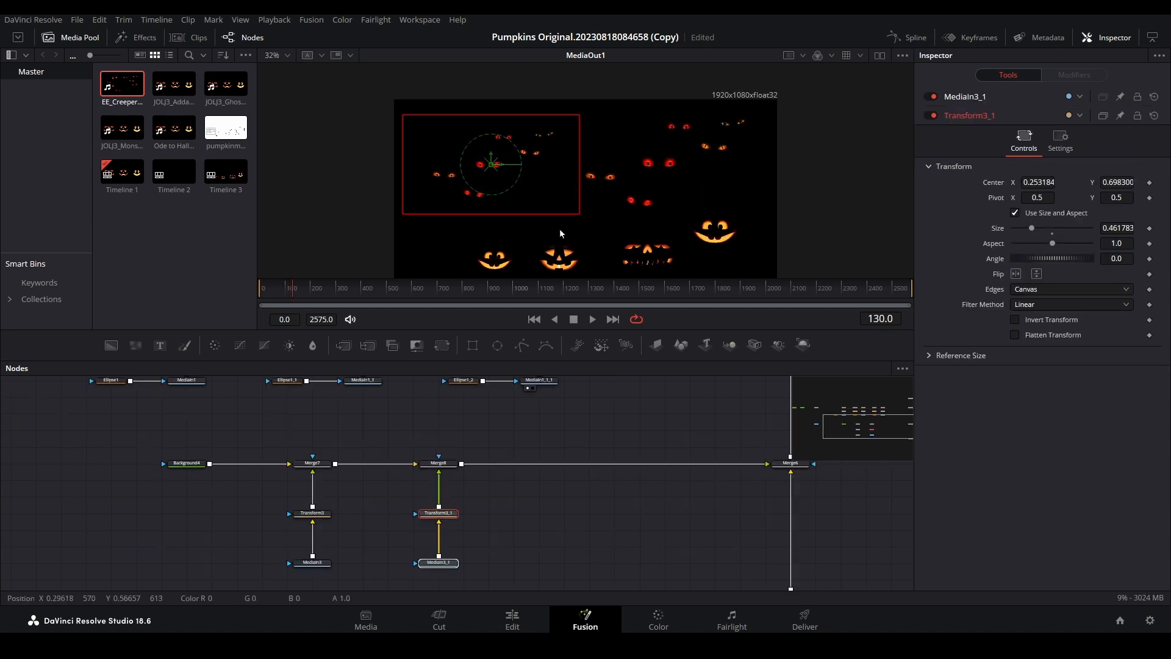
Step: On the Edit page, place EE_CreepersPeepers_Swarm_EyesOnly_H.mp4 on Video 1 at the timeline start, then check the layering
{"action": "left_click", "coordinate": [512, 618]}
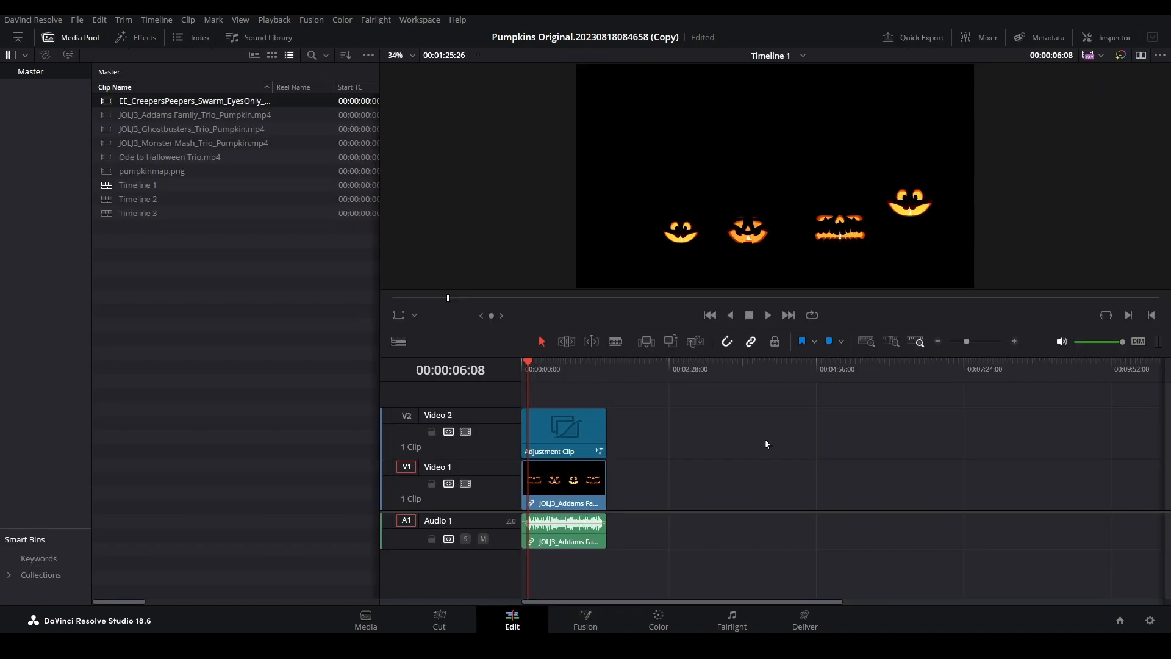
{"action": "mouse_move", "coordinate": [702, 495]}
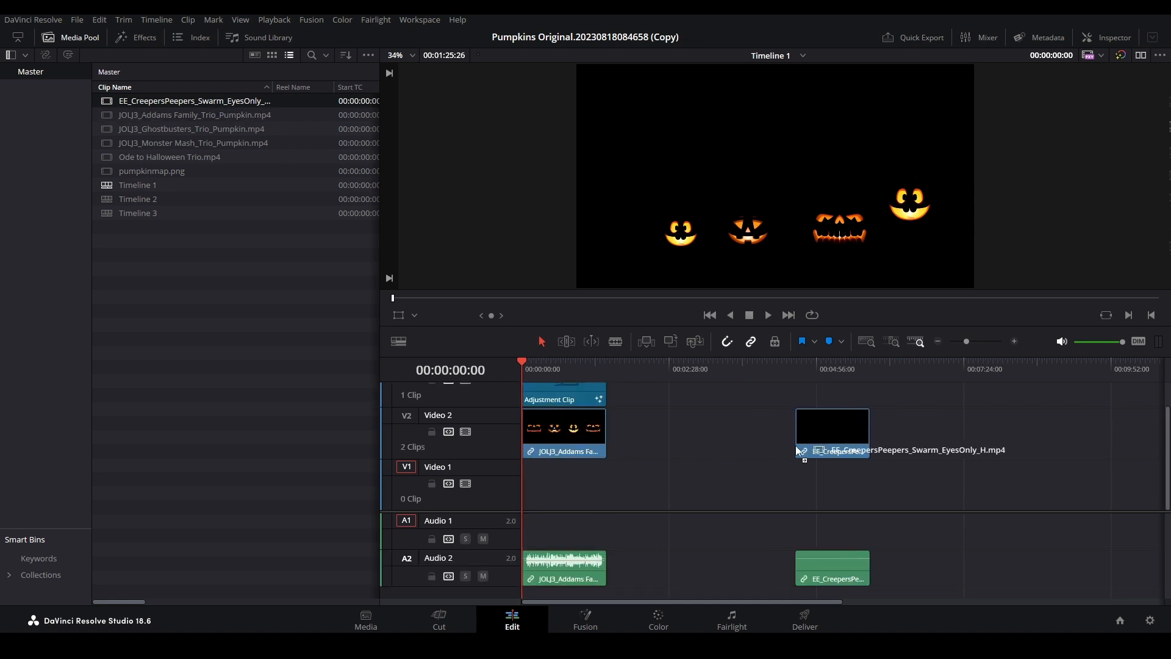
{"action": "left_click_drag", "start_coordinate": [832, 450], "coordinate": [558, 480]}
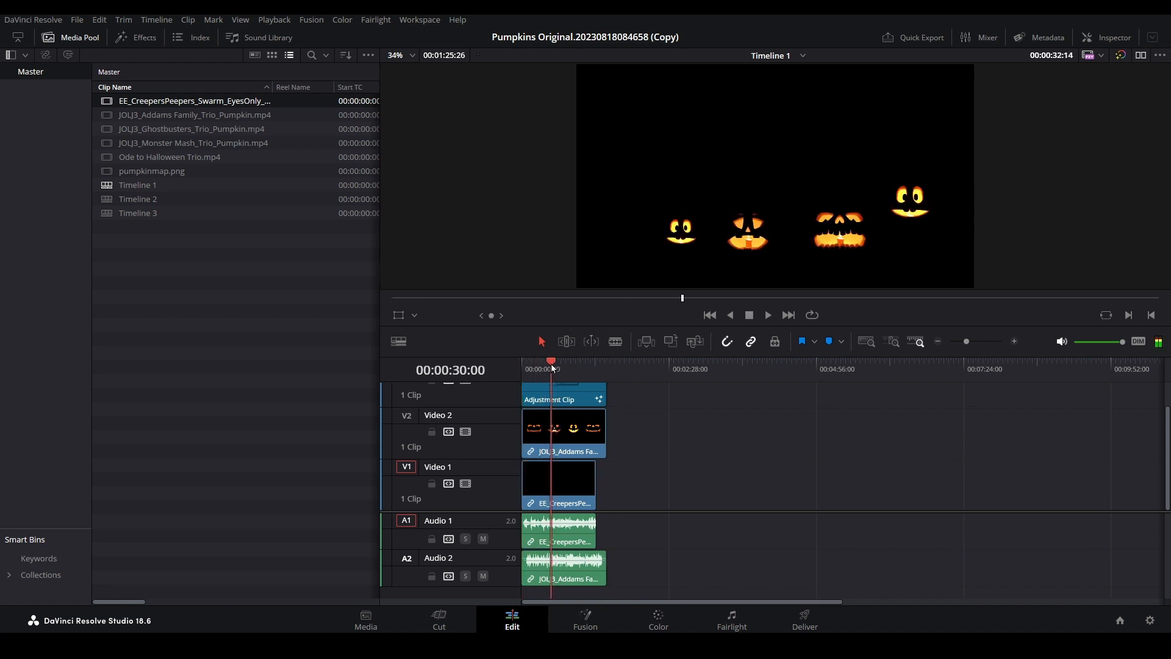
{"action": "left_click", "coordinate": [547, 362]}
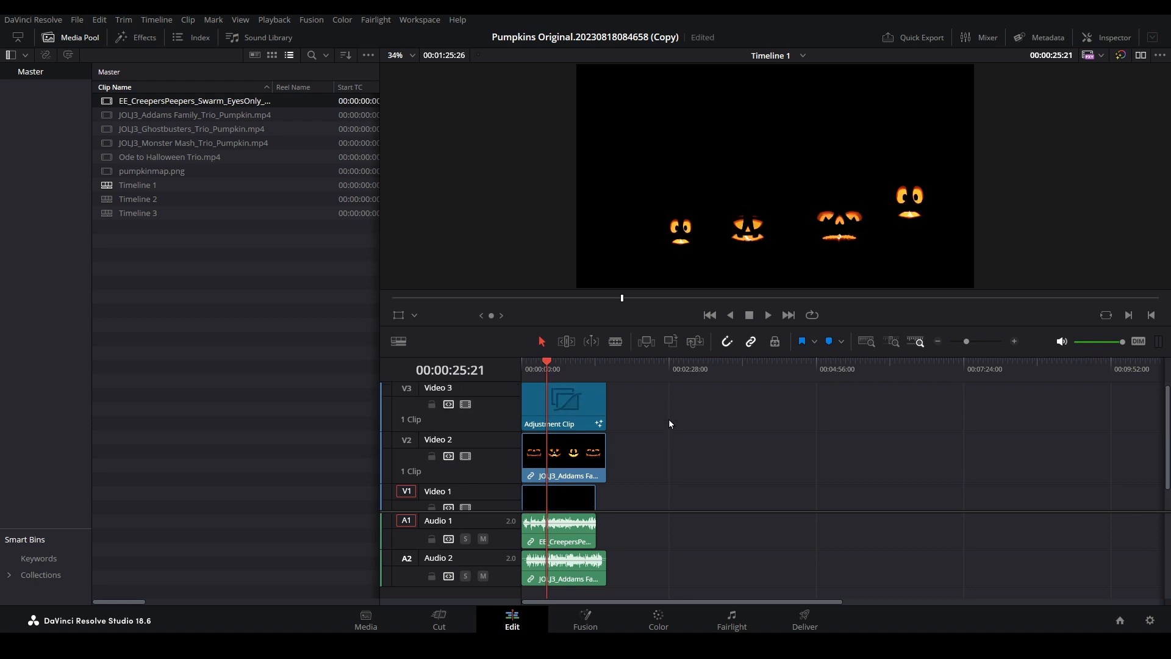
{"action": "left_click", "coordinate": [563, 406]}
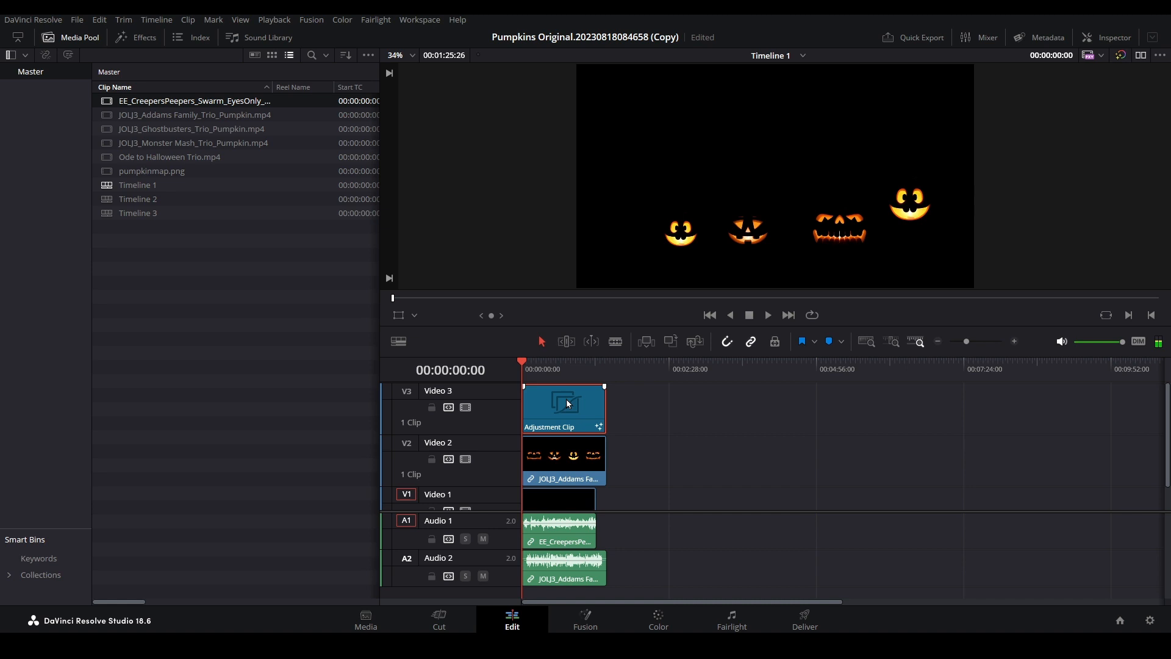
Step: Open the Adjustment Clip in the Fusion page from its right-click menu
{"action": "right_click", "coordinate": [566, 403]}
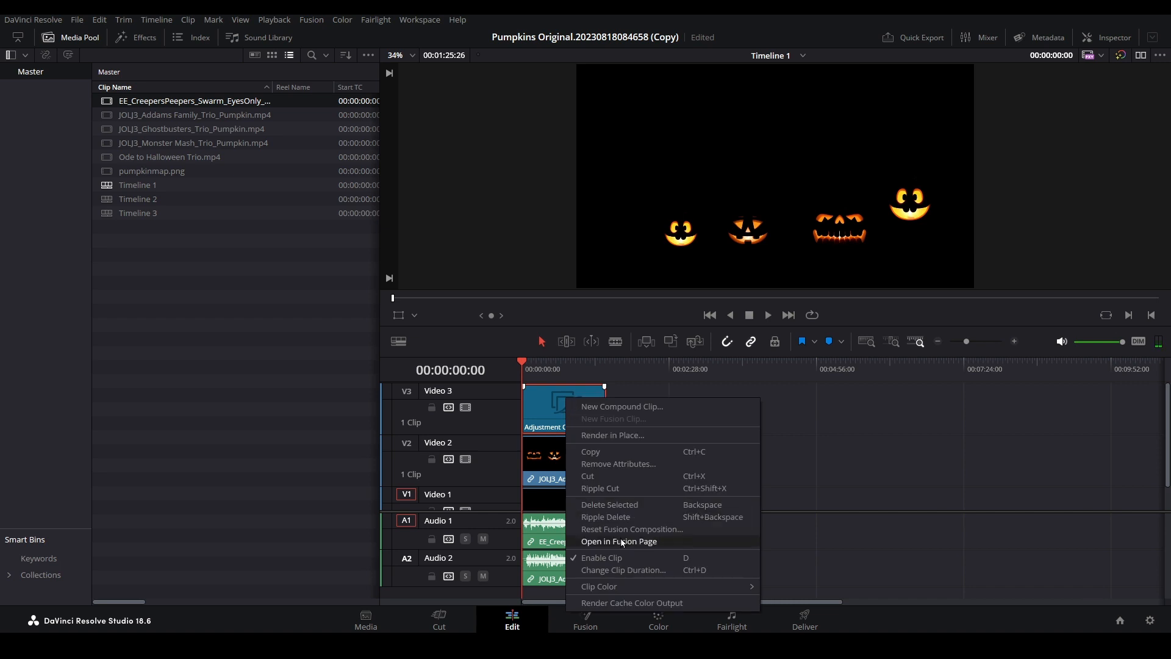
{"action": "left_click", "coordinate": [619, 541]}
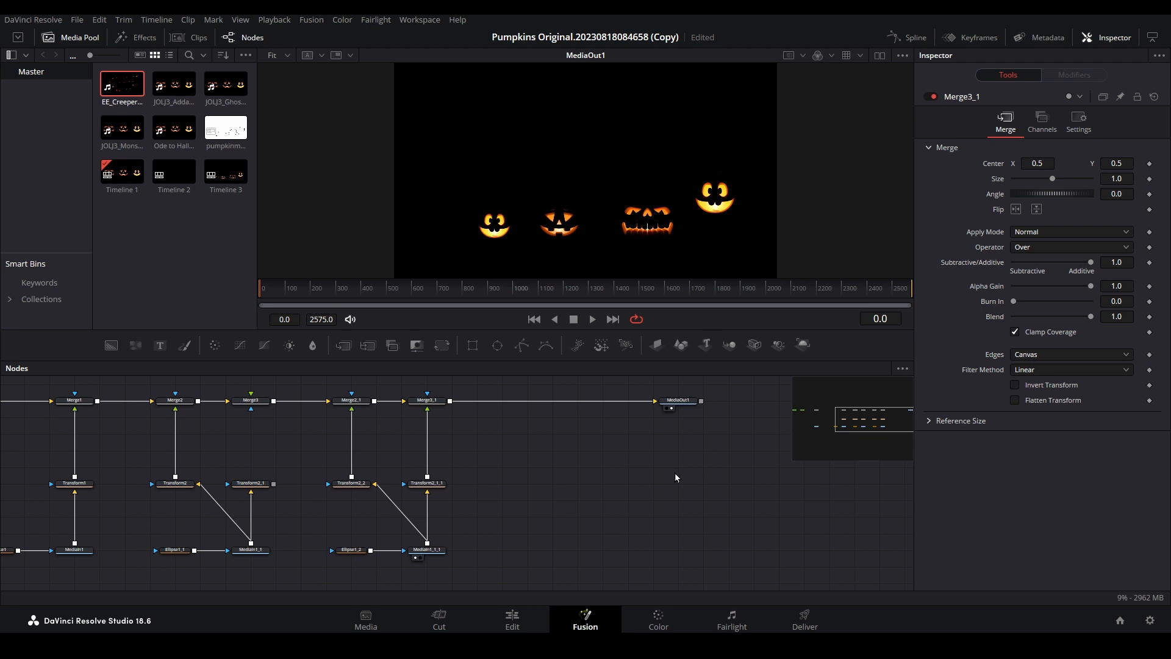
Step: Disconnect Merge3_1 from MediaOut1 and wire a black Background node into the output
{"action": "left_click_drag", "start_coordinate": [445, 401], "coordinate": [605, 416]}
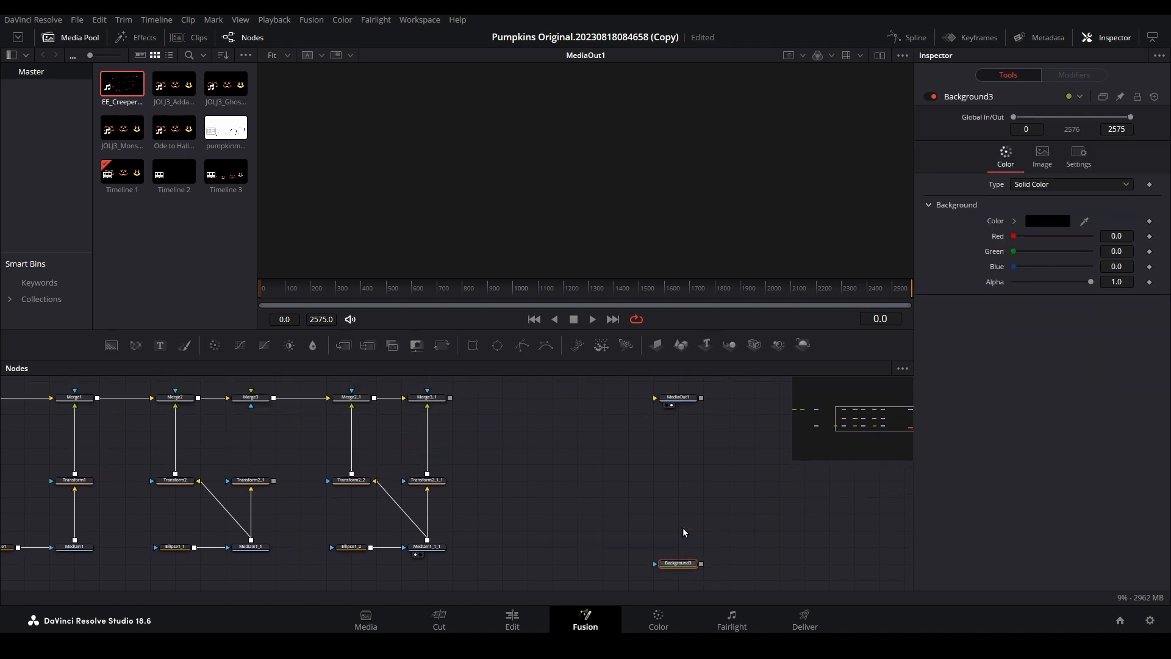
{"action": "mouse_move", "coordinate": [685, 565]}
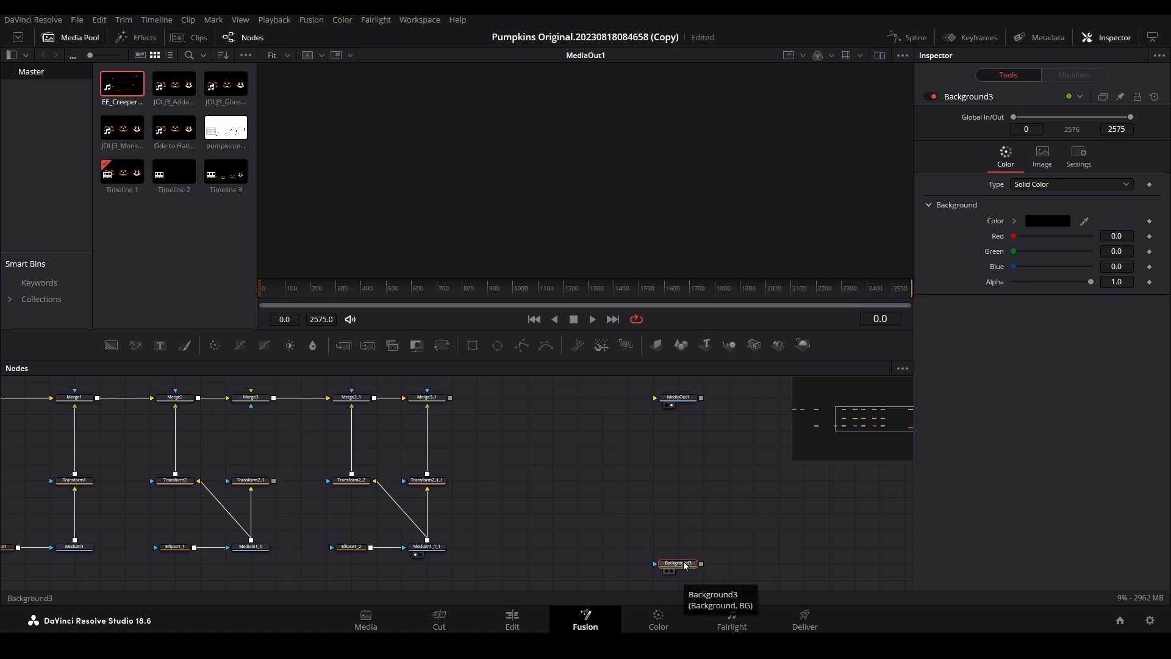
{"action": "left_click_drag", "start_coordinate": [676, 563], "coordinate": [670, 405]}
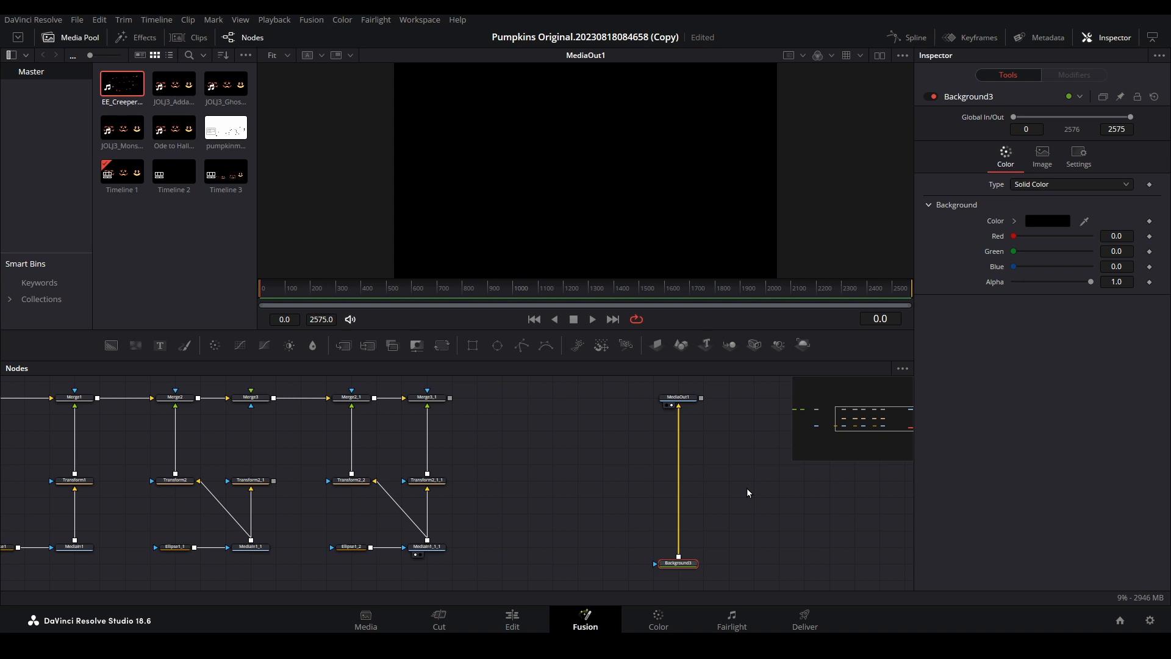
{"action": "mouse_move", "coordinate": [1056, 235]}
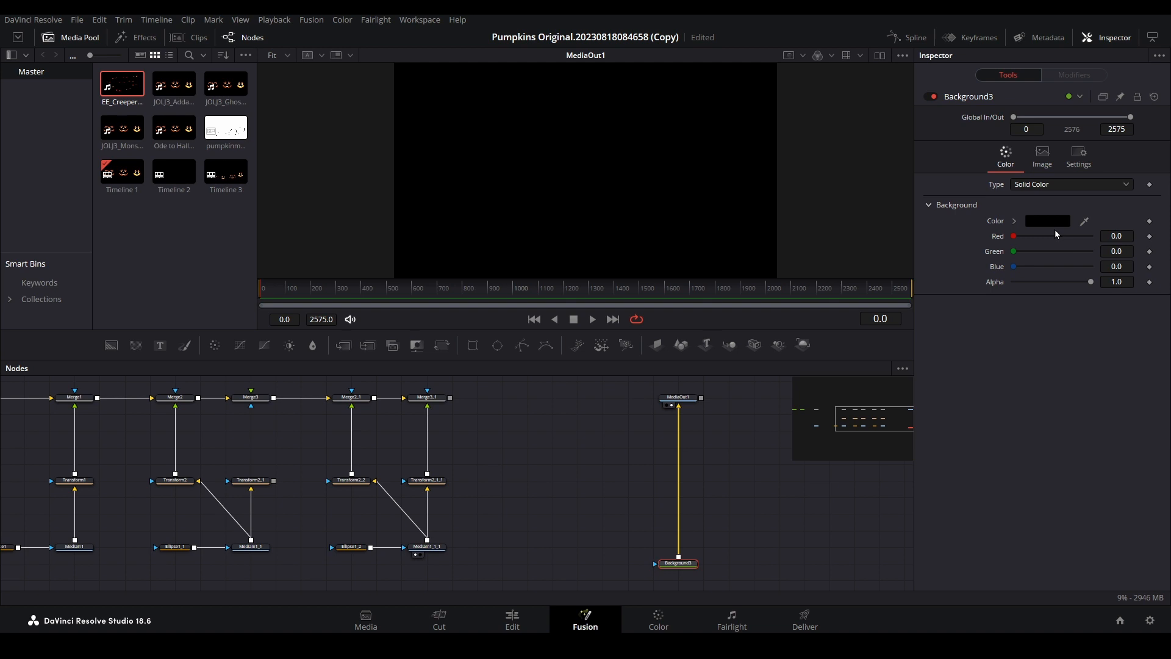
{"action": "mouse_move", "coordinate": [874, 419]}
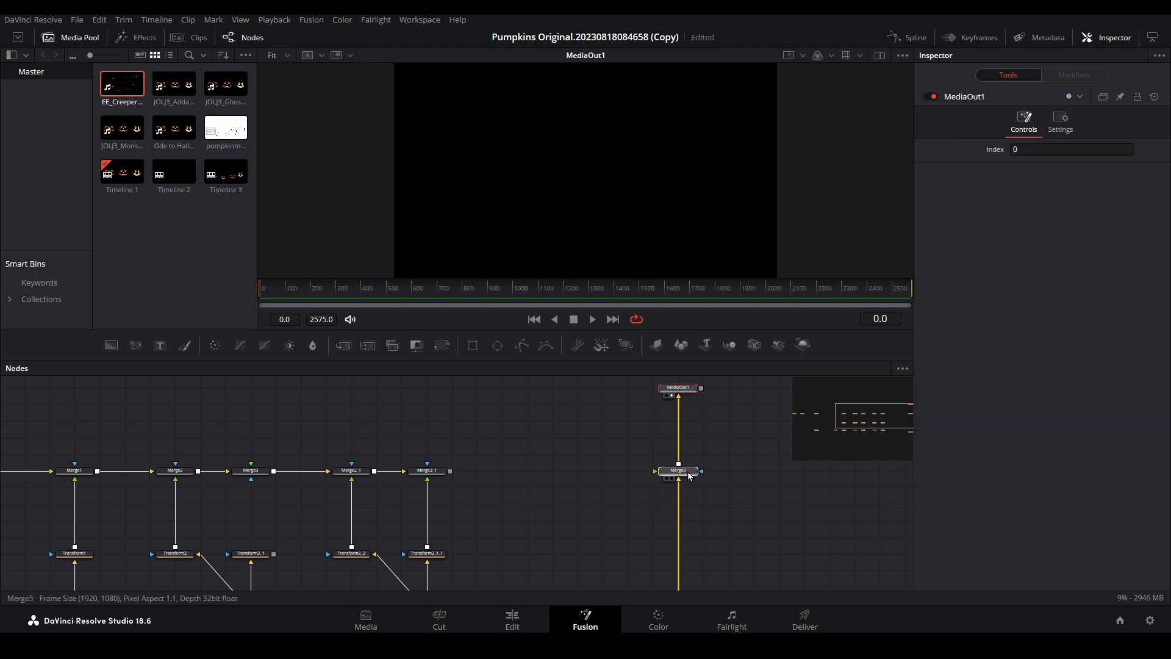
Step: Feed Merge3_1 into the new merge node and add a second Background node, Background4
{"action": "left_click", "coordinate": [677, 470]}
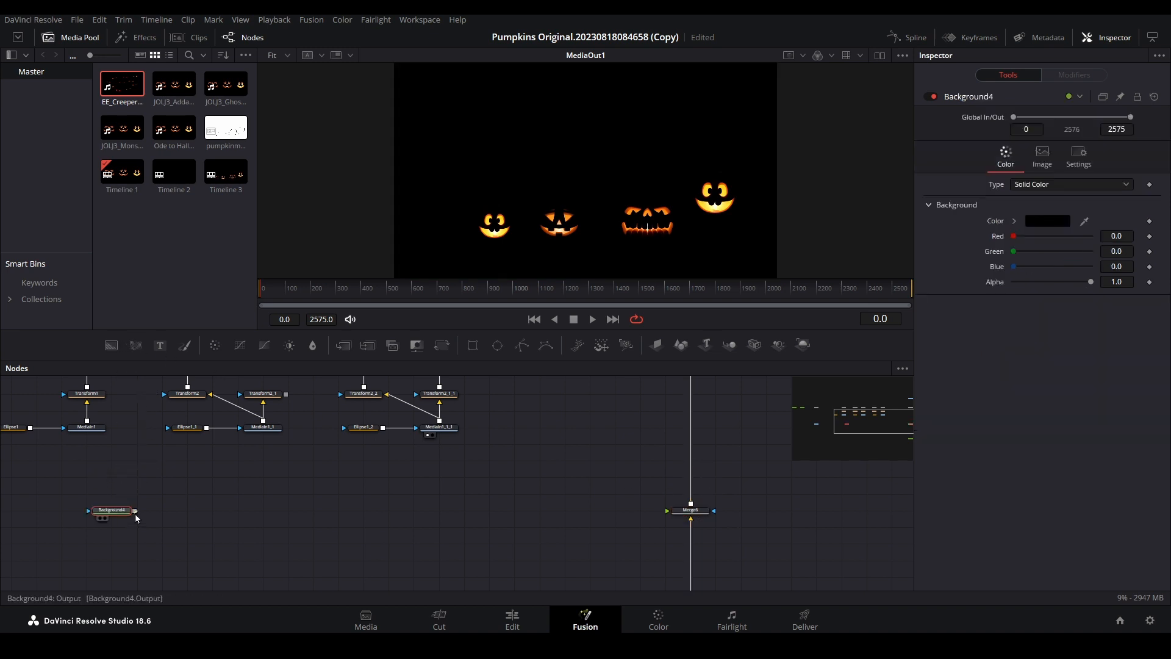
Step: Connect Background4 into Merge6, add Merge7, and feed MediaIn3 eyes footage into its foreground
{"action": "left_click_drag", "start_coordinate": [134, 510], "coordinate": [667, 510]}
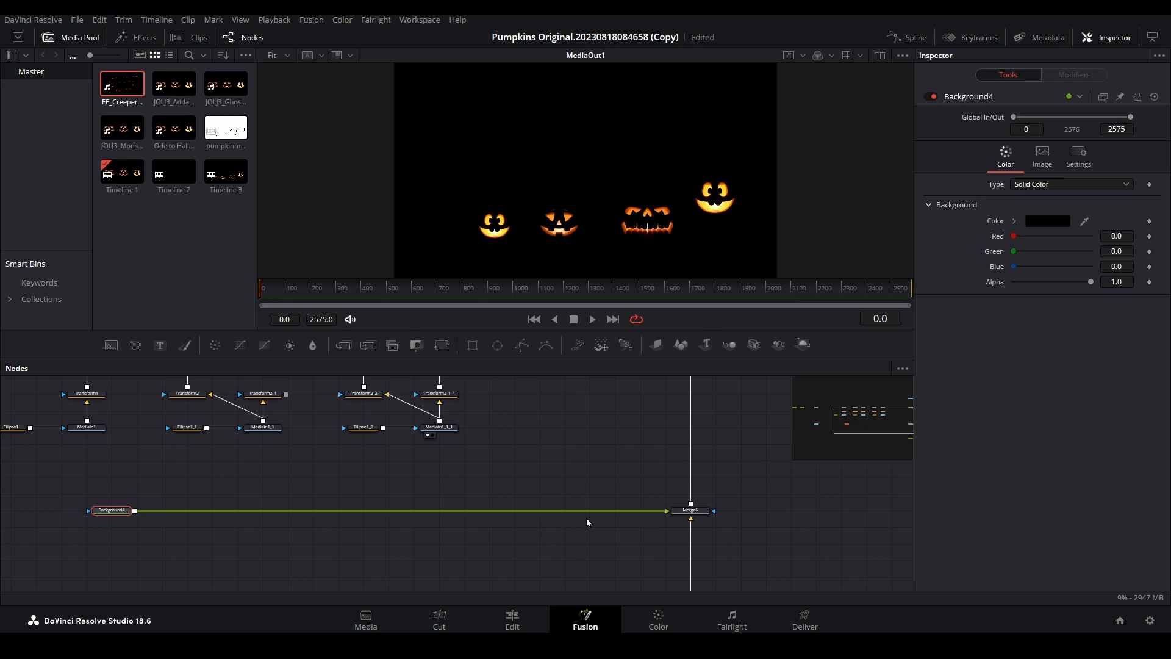
{"action": "left_click", "coordinate": [109, 510]}
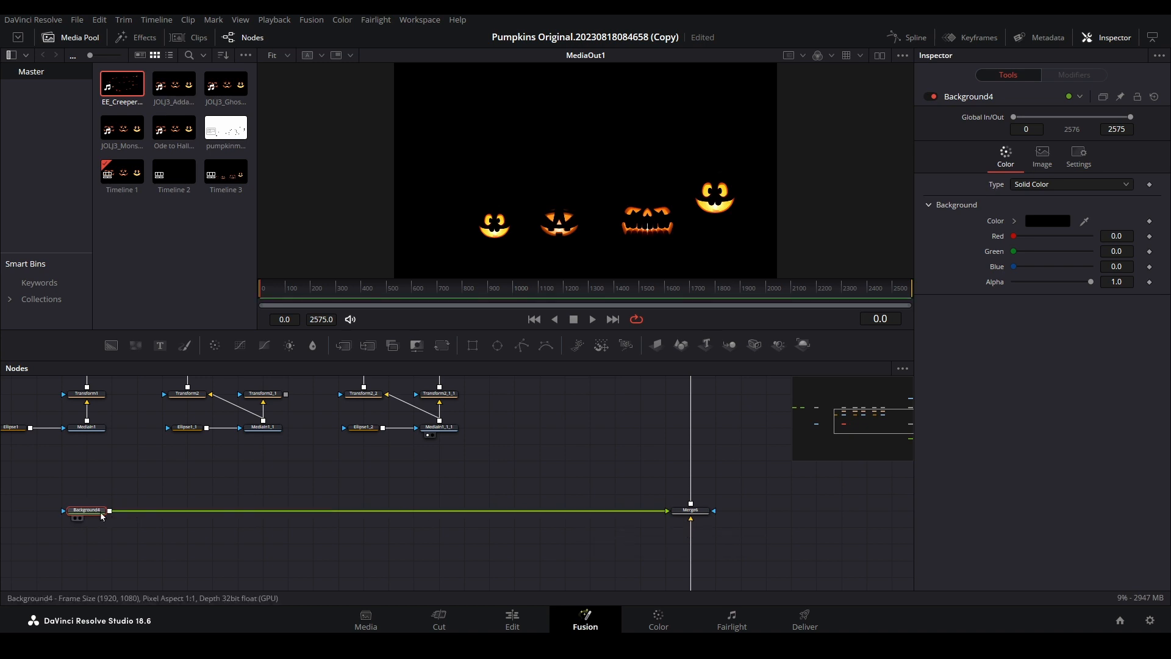
{"action": "mouse_move", "coordinate": [202, 473]}
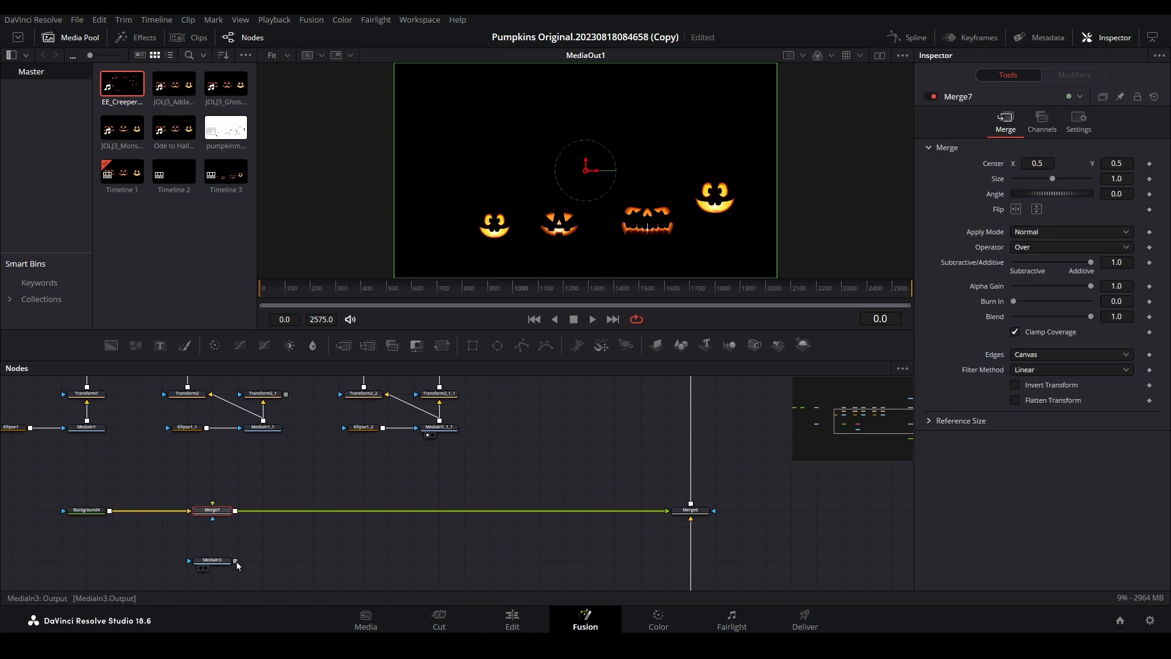
{"action": "left_click_drag", "start_coordinate": [235, 563], "coordinate": [212, 515]}
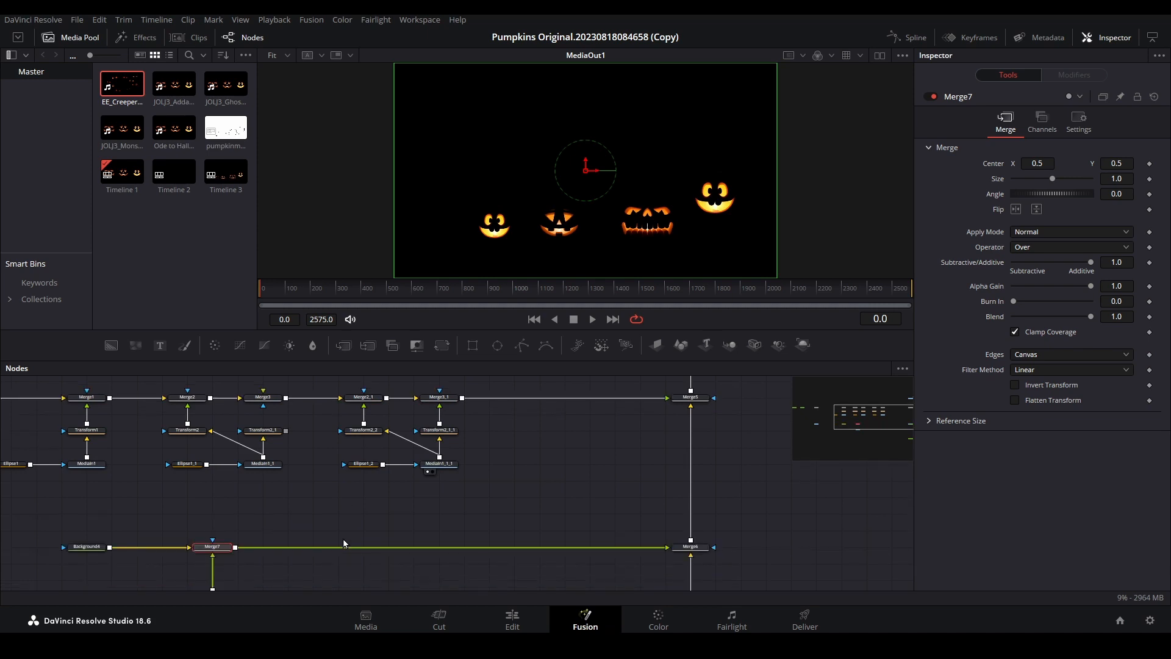
{"action": "mouse_move", "coordinate": [691, 398]}
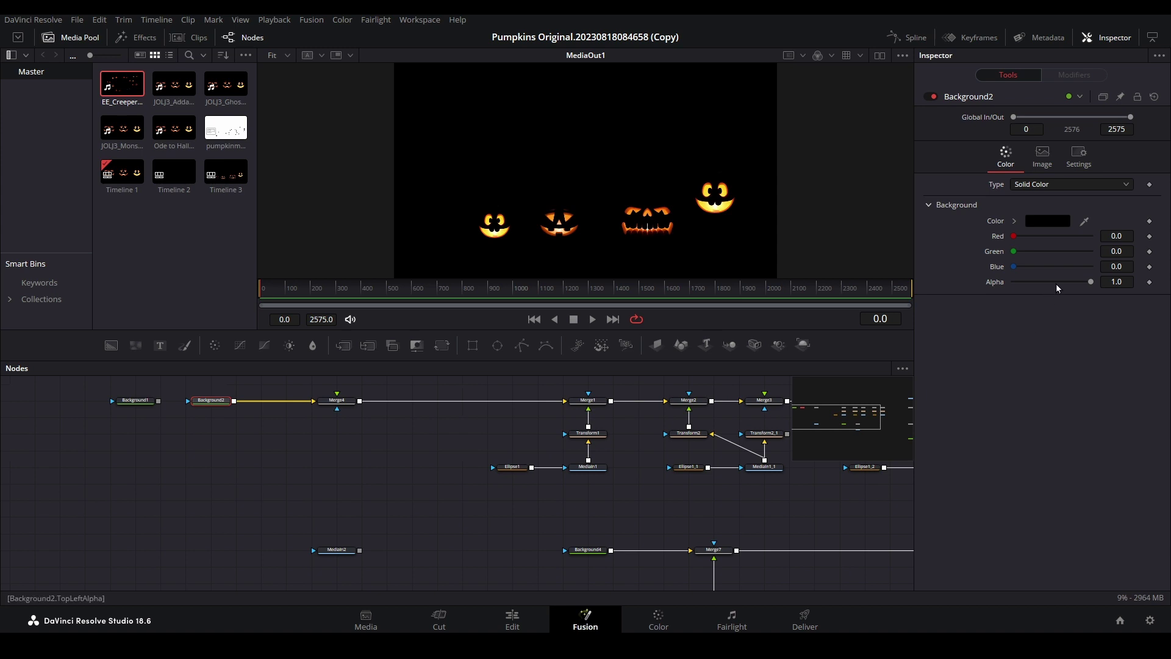
Step: Pan to the Merge7 branch and jump to frame 130 to see the red eyes
{"action": "left_click_drag", "start_coordinate": [1091, 281], "coordinate": [1046, 281]}
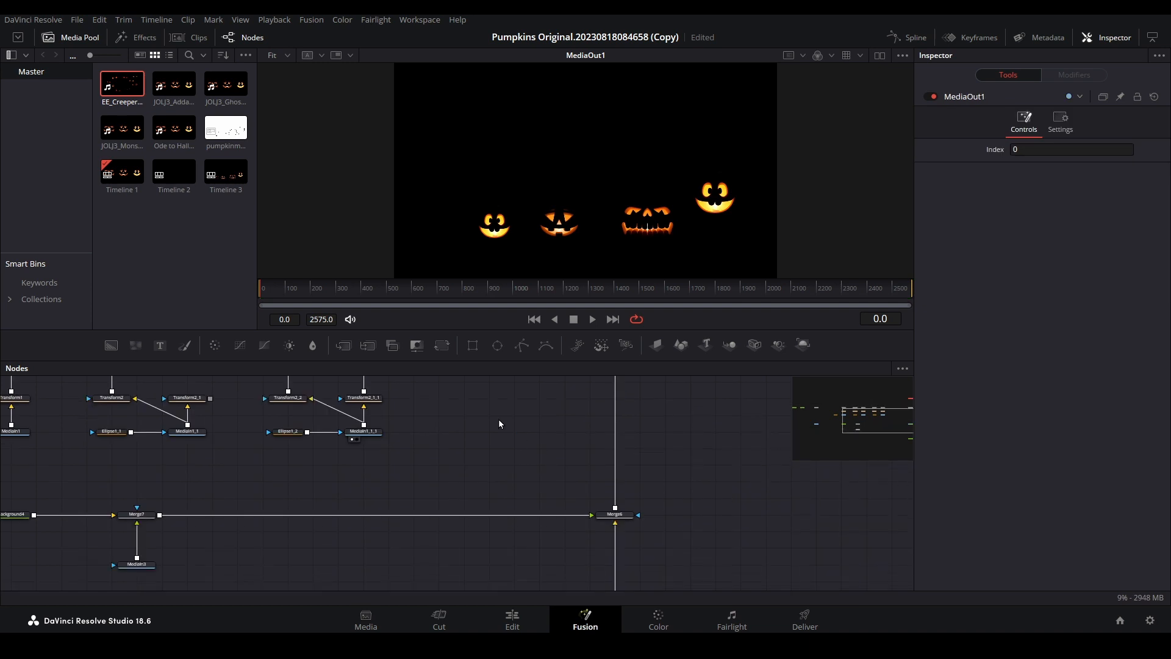
{"action": "left_click", "coordinate": [289, 289]}
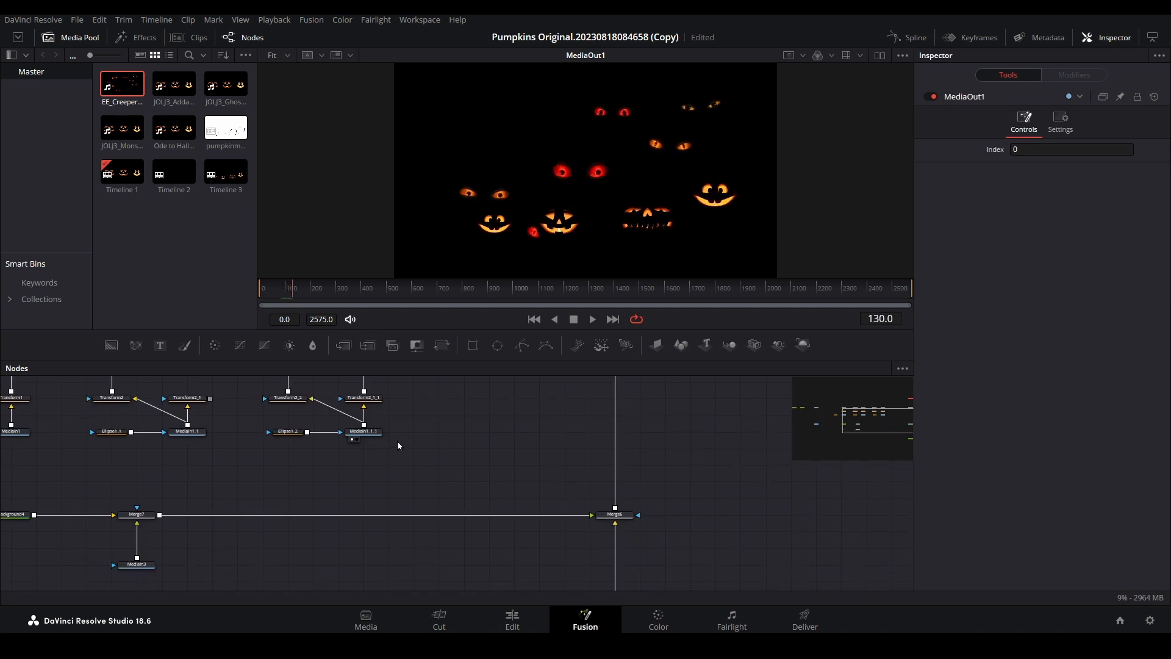
{"action": "mouse_move", "coordinate": [335, 483]}
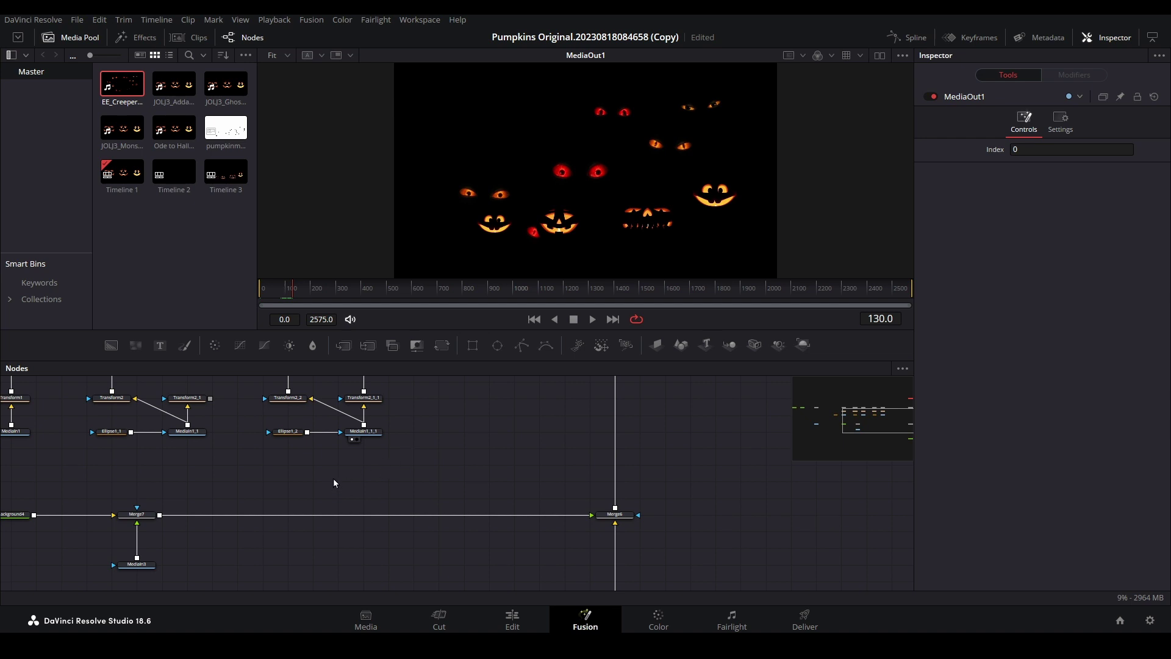
{"action": "mouse_move", "coordinate": [253, 478]}
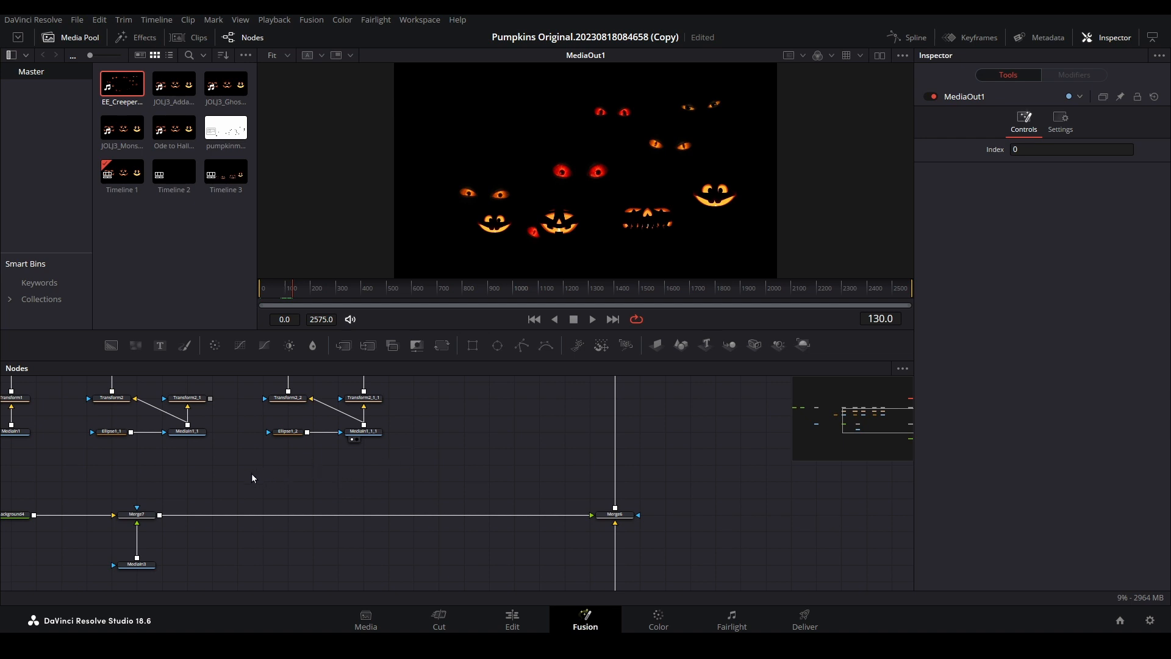
{"action": "mouse_move", "coordinate": [247, 482]}
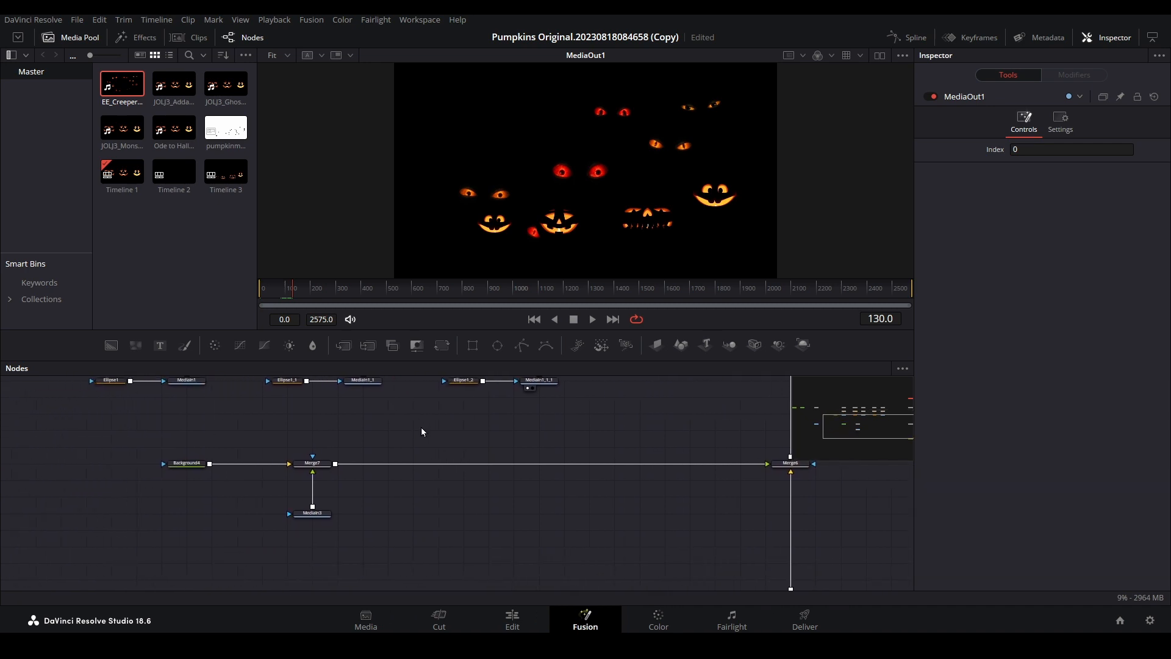
Step: Add Transform3 to the swarm eyes, set Size to about 0.61, and move it upper right
{"action": "left_click", "coordinate": [312, 563]}
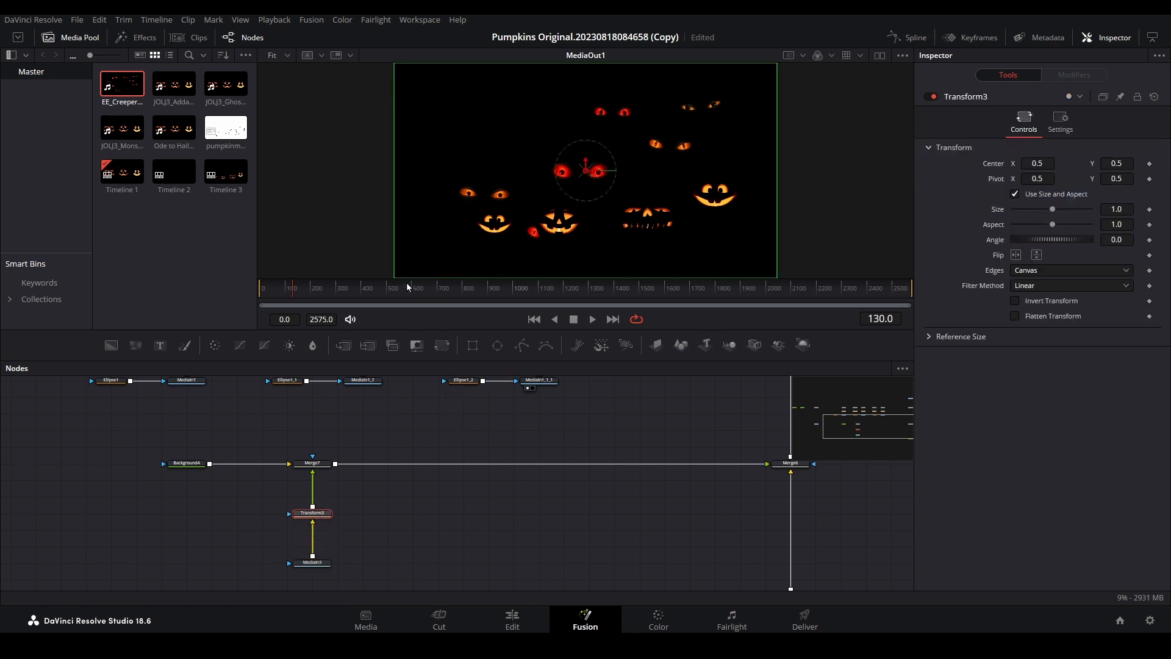
{"action": "left_click_drag", "start_coordinate": [1052, 209], "coordinate": [1037, 210]}
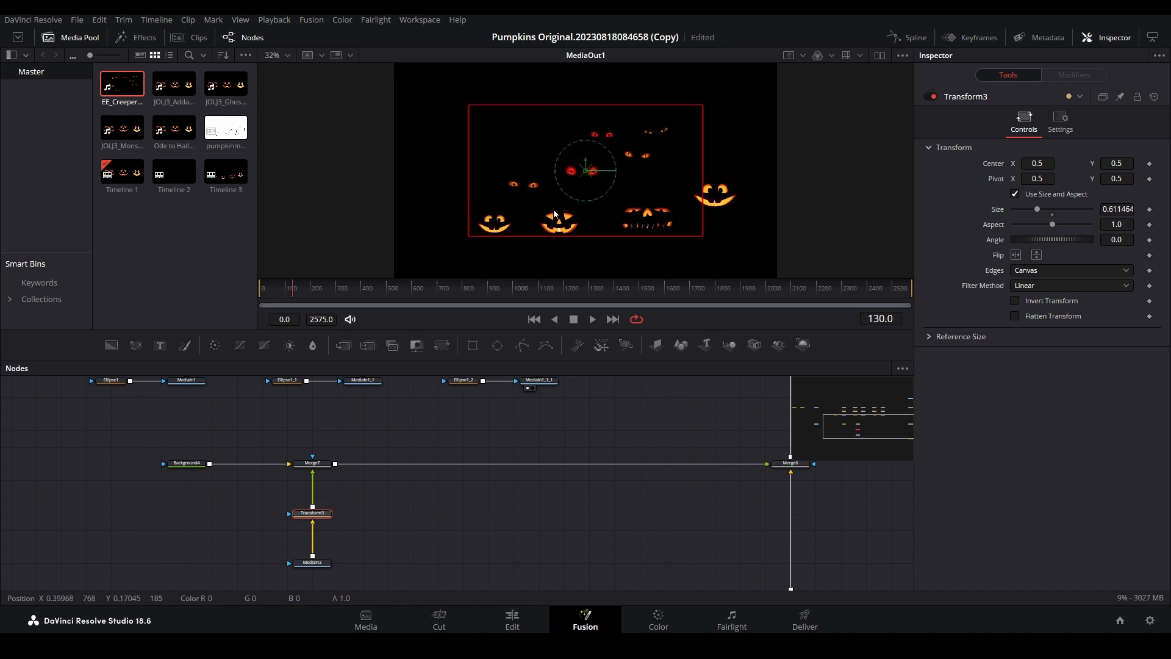
{"action": "left_click_drag", "start_coordinate": [586, 169], "coordinate": [656, 138]}
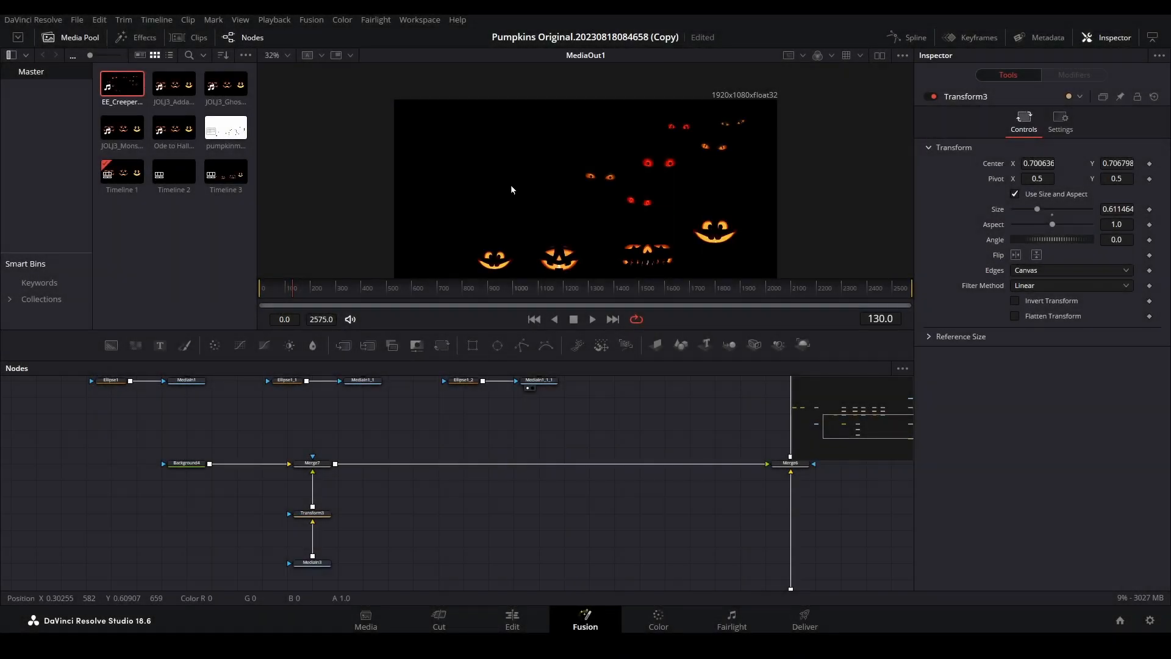
{"action": "left_click", "coordinate": [312, 463]}
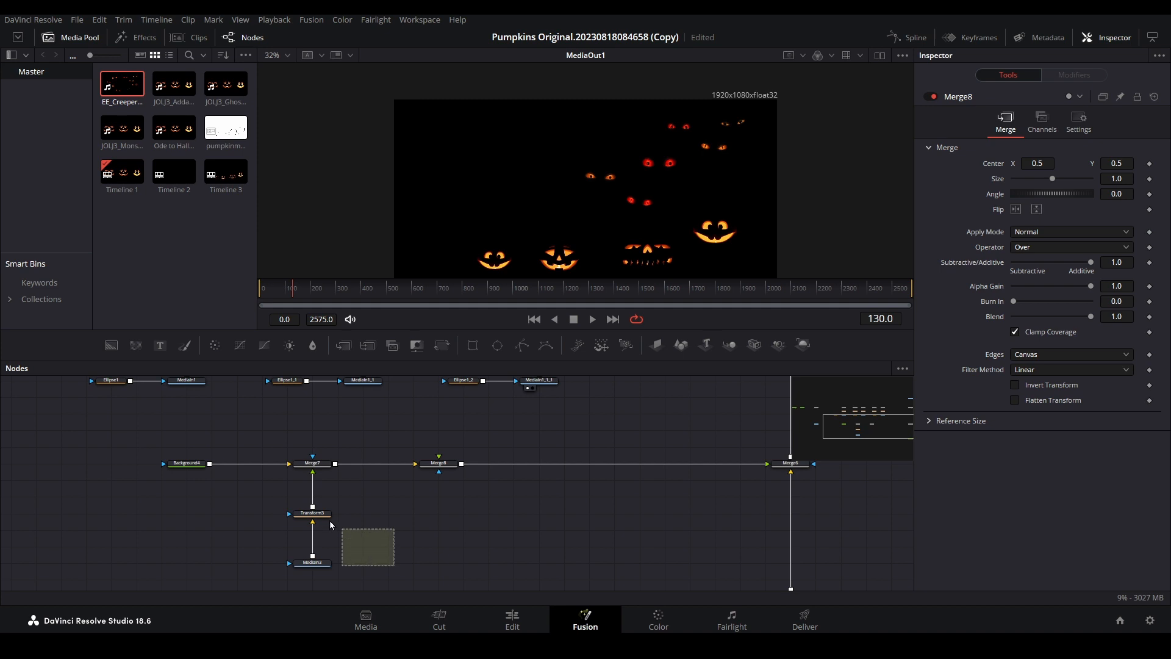
Step: Copy MediaIn3 and Transform3, merge the copy over the composite, and move it upper left
{"action": "left_click", "coordinate": [312, 513]}
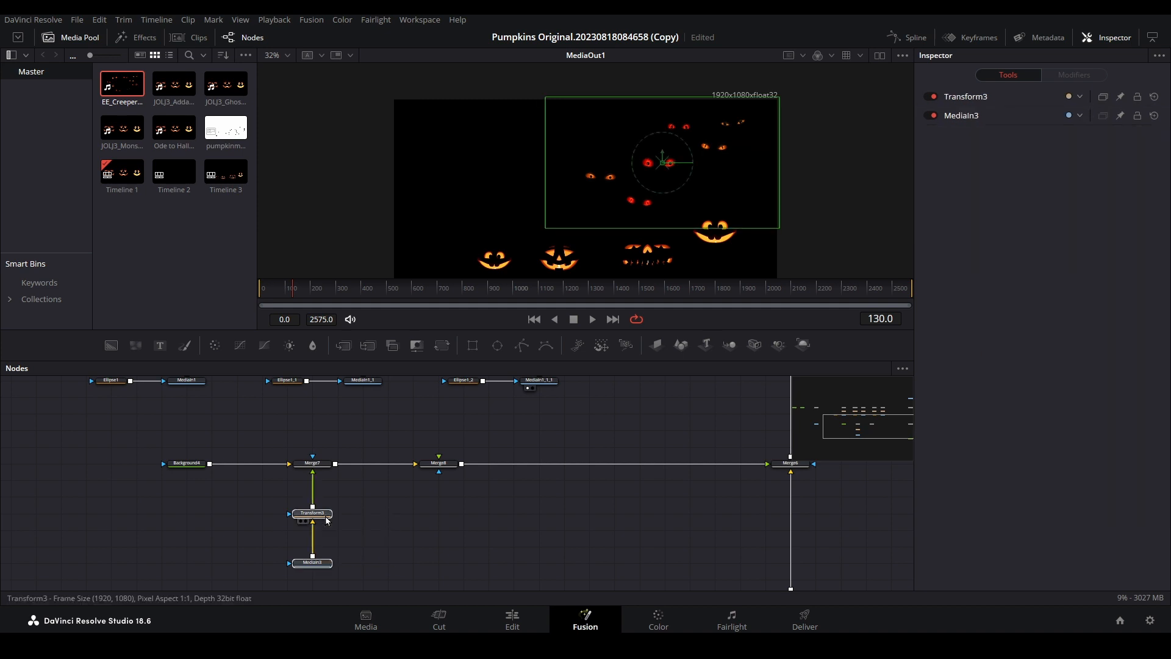
{"action": "mouse_move", "coordinate": [333, 522]}
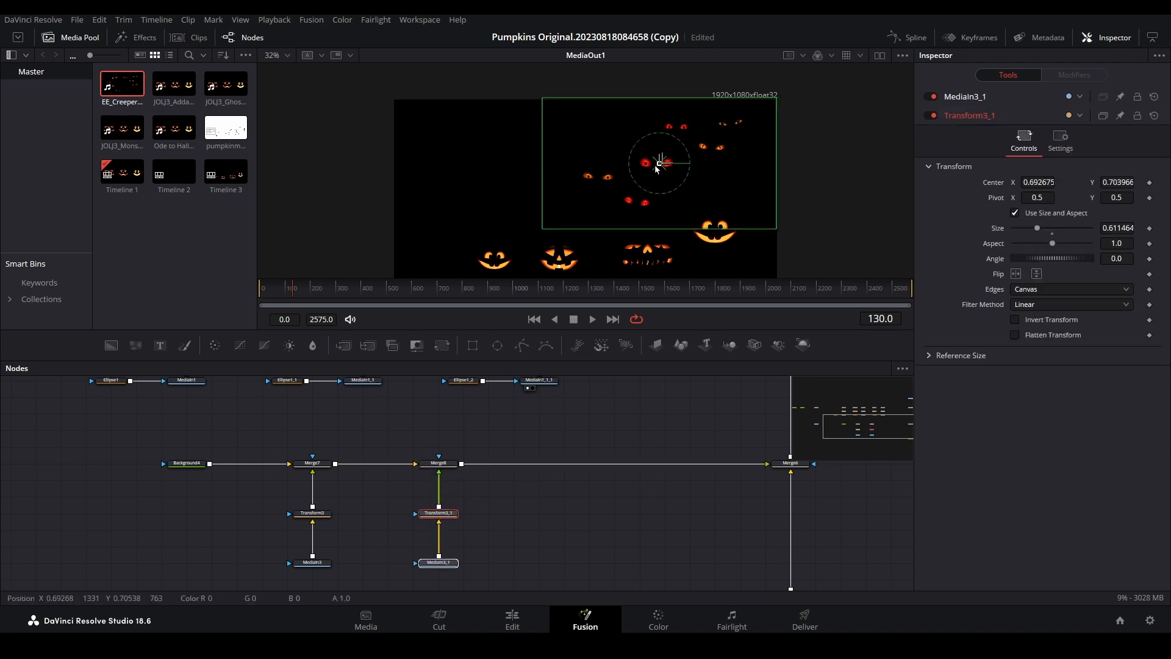
{"action": "left_click_drag", "start_coordinate": [657, 163], "coordinate": [486, 164]}
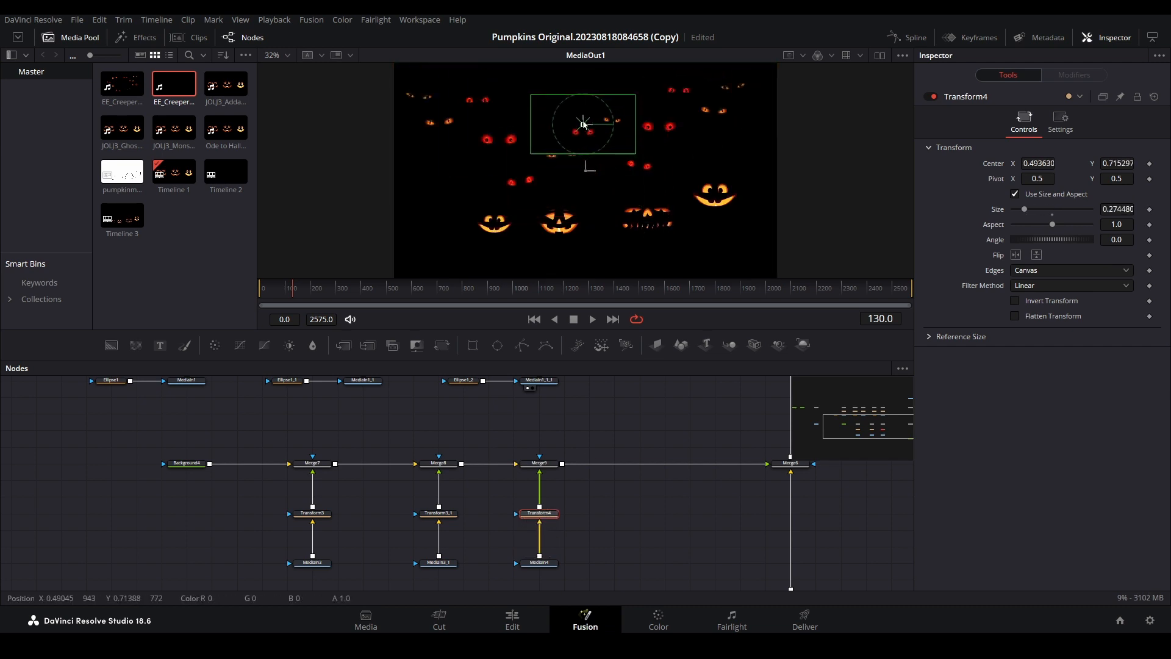
Step: Add the Trio eyes clip via MediaIn4, Transform4 and Merge9 at Size 0.33, near the top
{"action": "left_click_drag", "start_coordinate": [584, 124], "coordinate": [573, 100]}
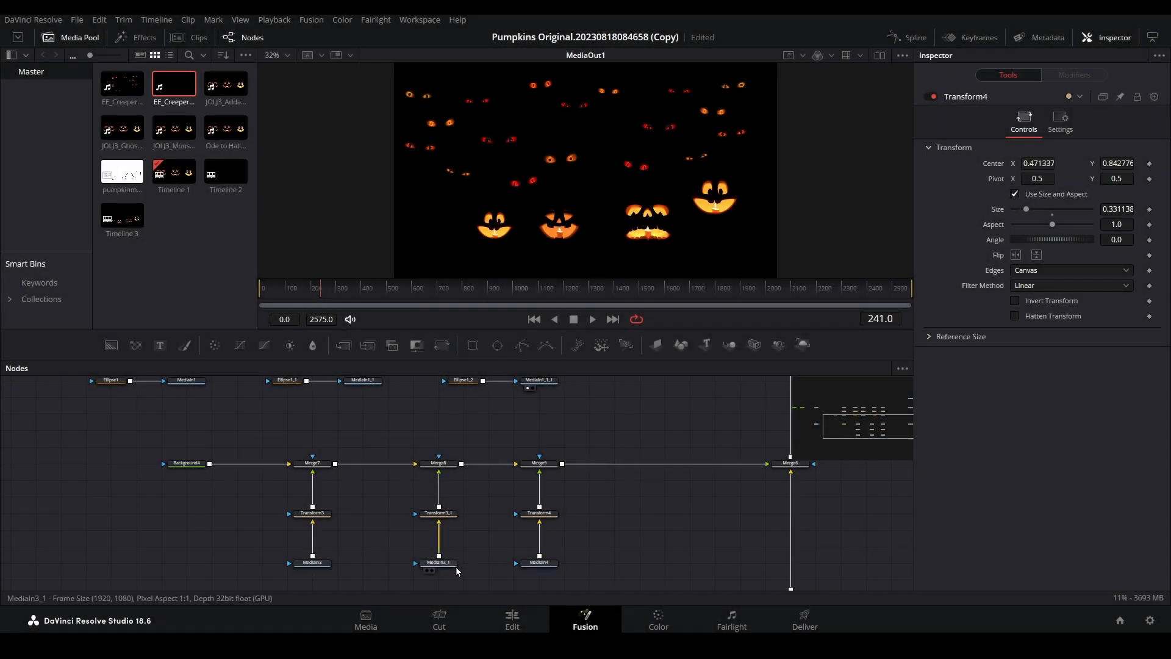
Step: Set Hold First Frame to 120 on MediaIn3_1 and 180 on MediaIn4, then play to preview
{"action": "left_click", "coordinate": [437, 562]}
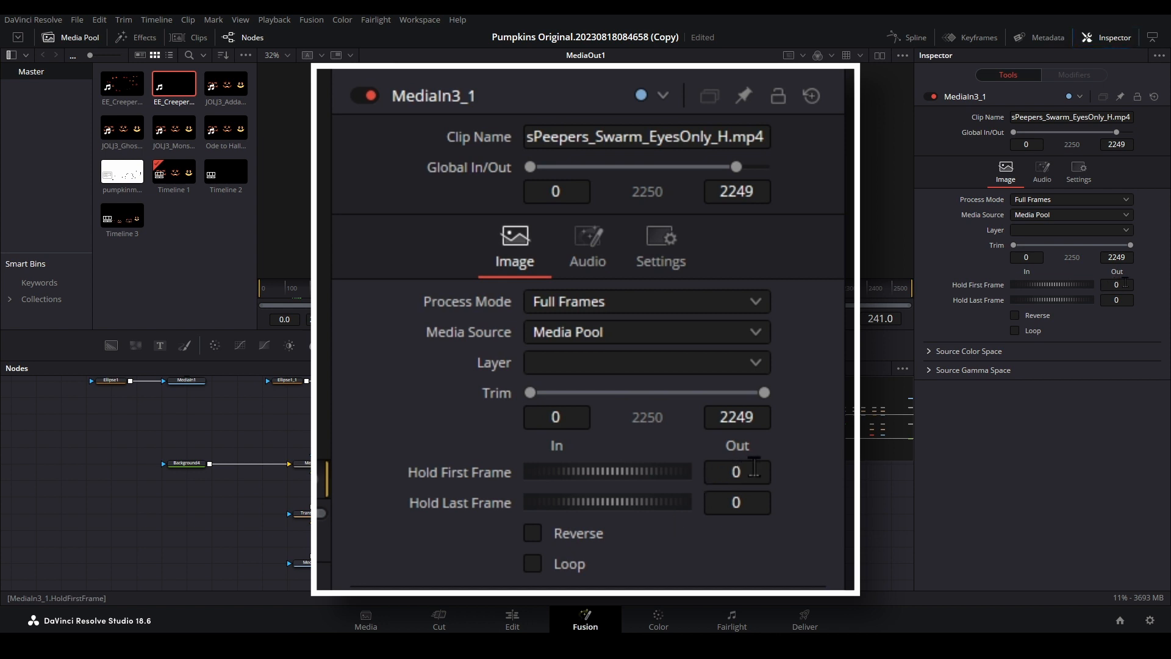
{"action": "type", "text": "120"}
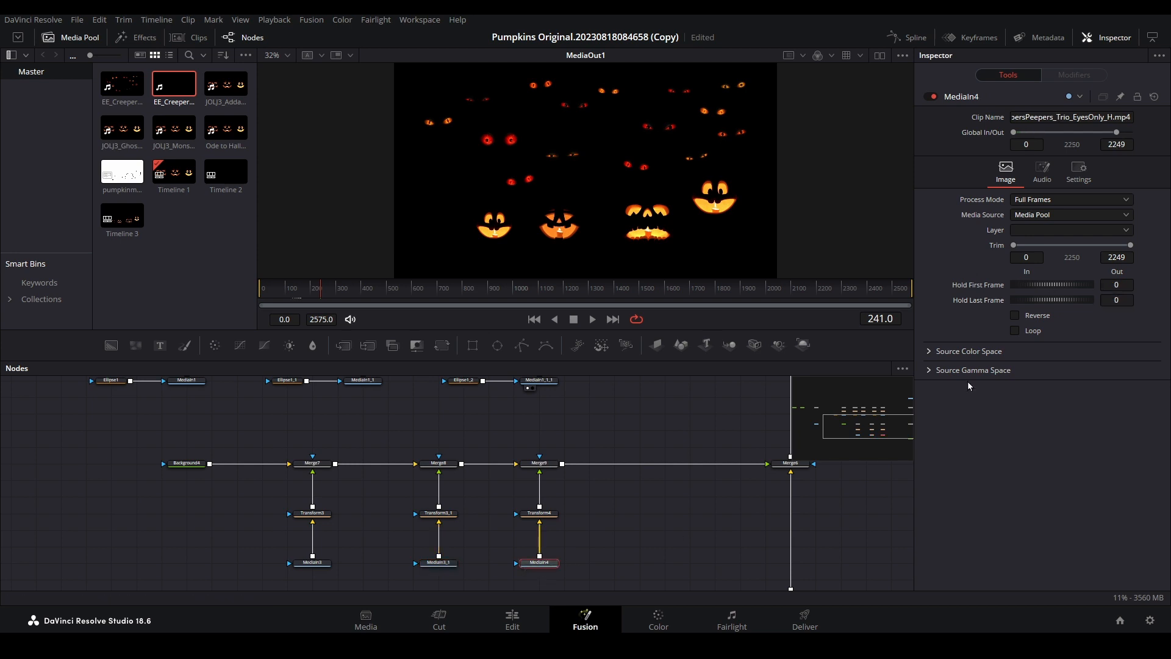
{"action": "left_click", "coordinate": [1117, 284]}
{"action": "type", "text": "180"}
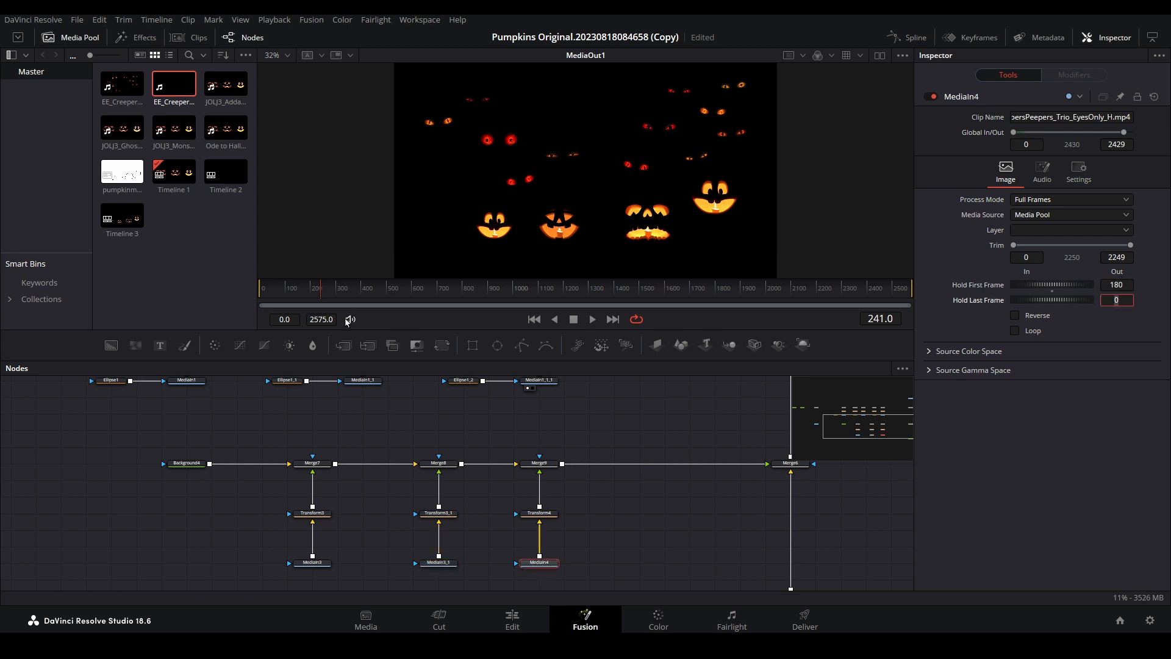
{"action": "left_click", "coordinate": [592, 319]}
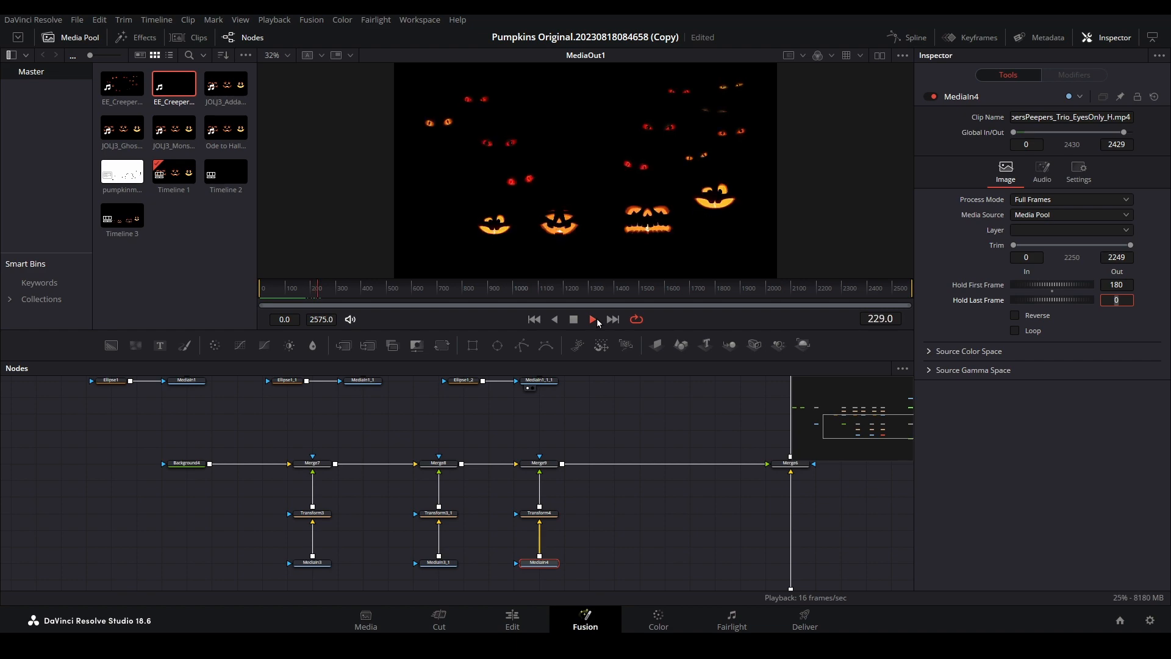
{"action": "left_click", "coordinate": [573, 320]}
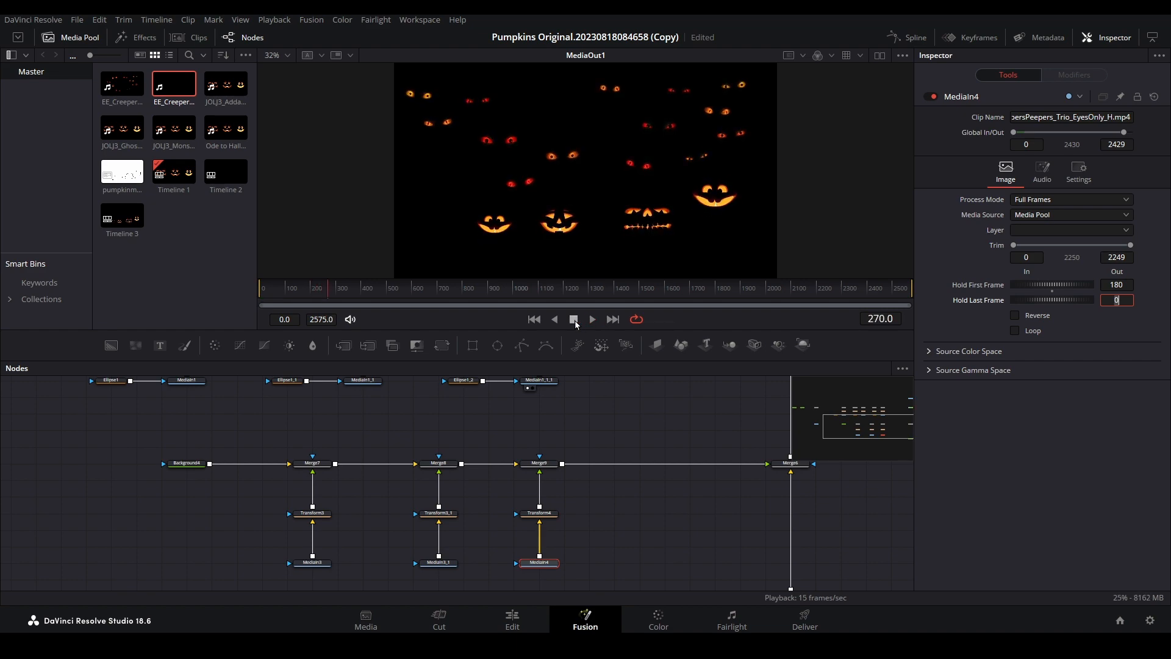
{"action": "left_click", "coordinate": [540, 463]}
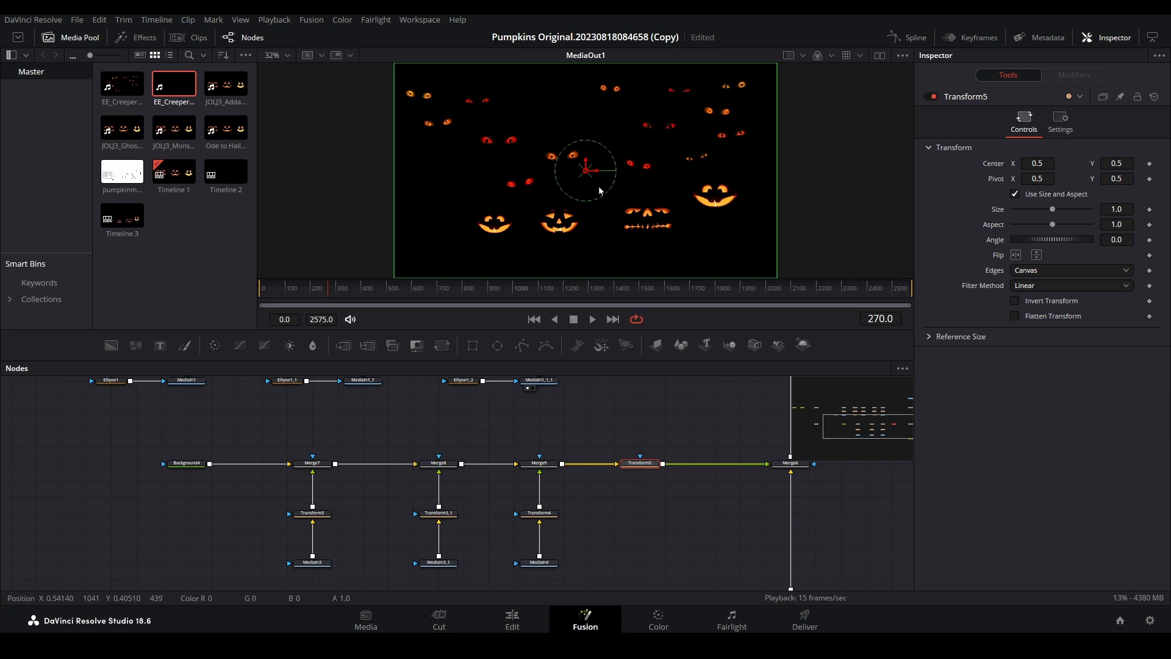
Step: Shift the eyes group's Transform center right to about X 0.52, then select MediaIn3
{"action": "left_click_drag", "start_coordinate": [586, 169], "coordinate": [594, 169]}
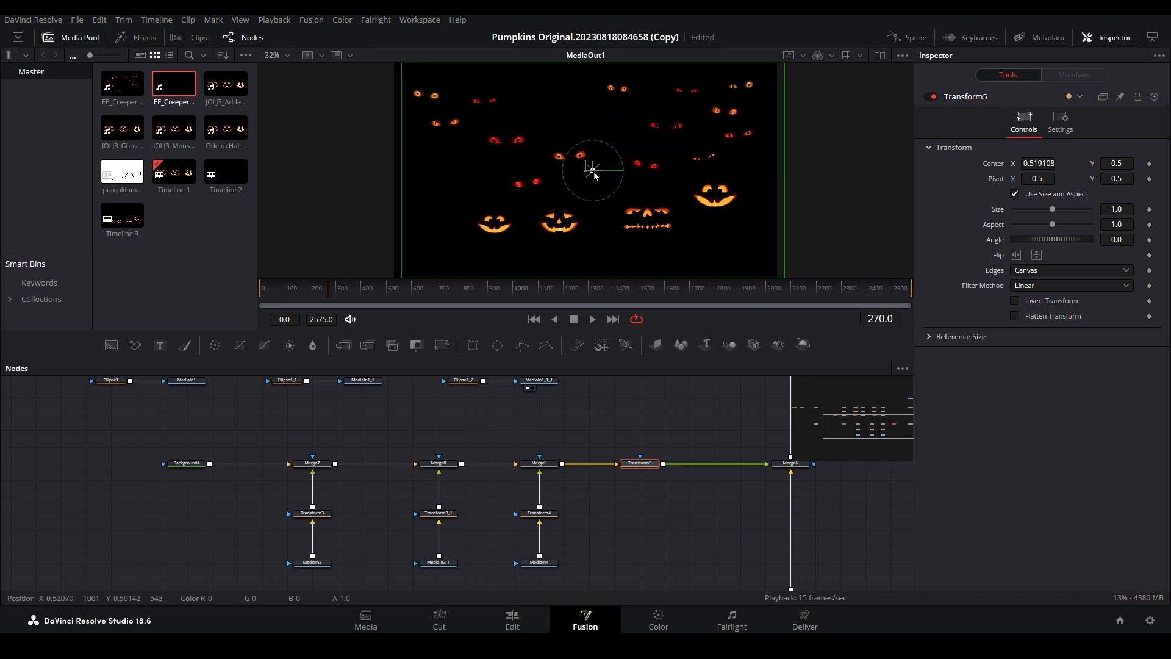
{"action": "left_click", "coordinate": [312, 530]}
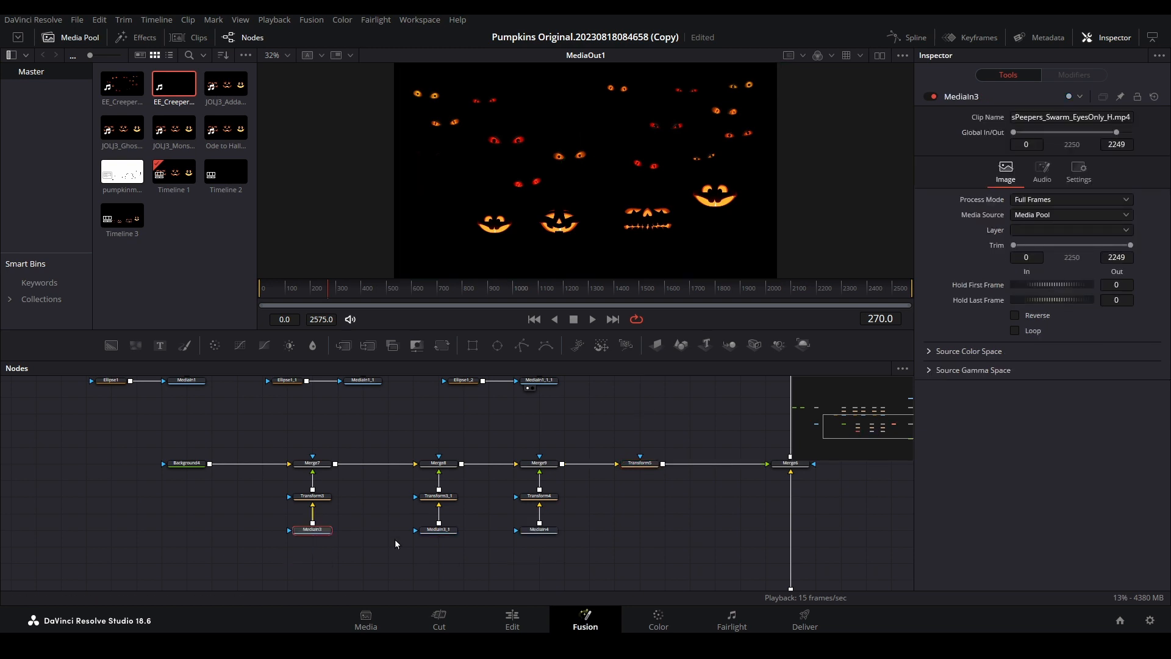
{"action": "mouse_move", "coordinate": [365, 544]}
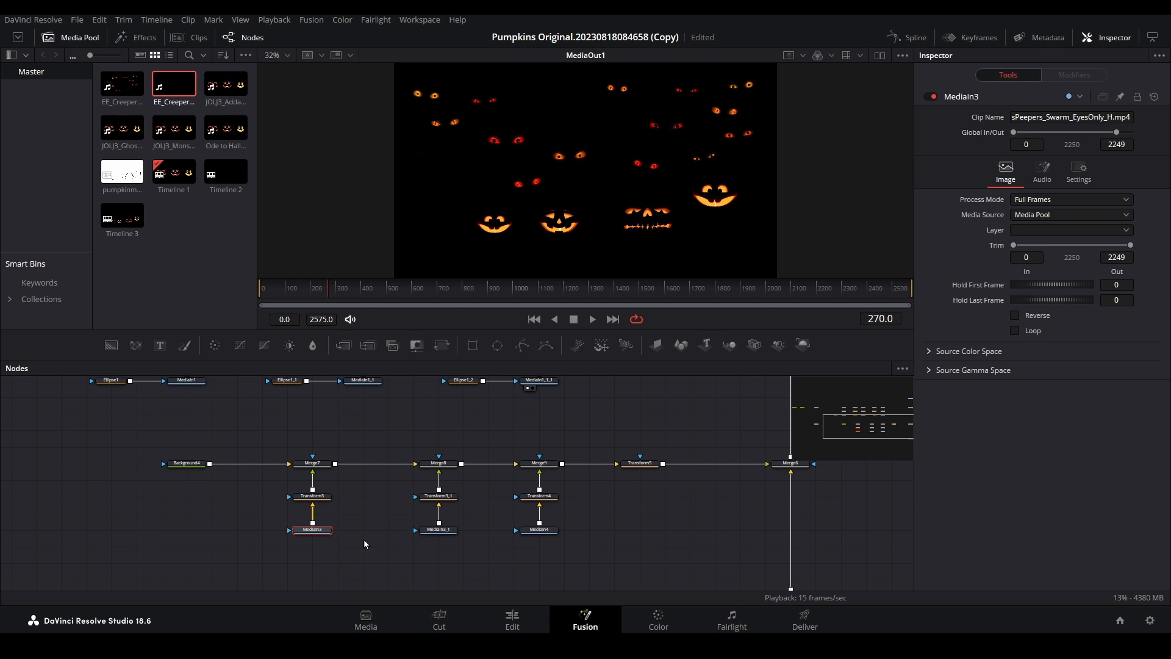
{"action": "mouse_move", "coordinate": [337, 543]}
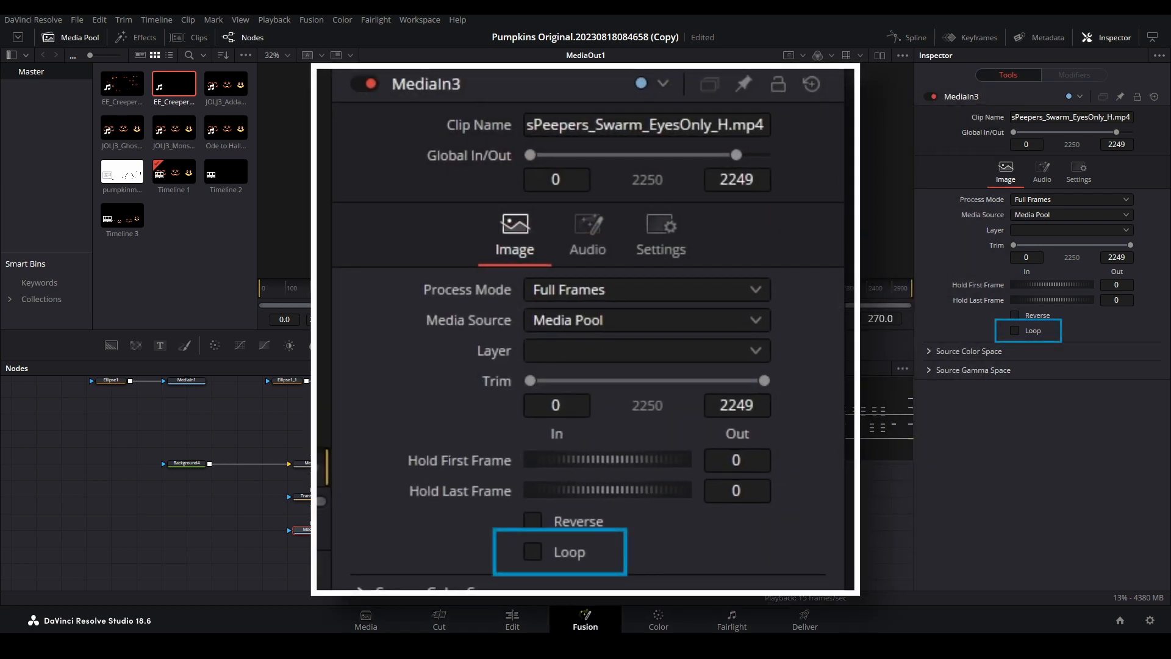
Step: Enable Loop on MediaIn3 and on its copy MediaIn3_1
{"action": "left_click", "coordinate": [532, 552]}
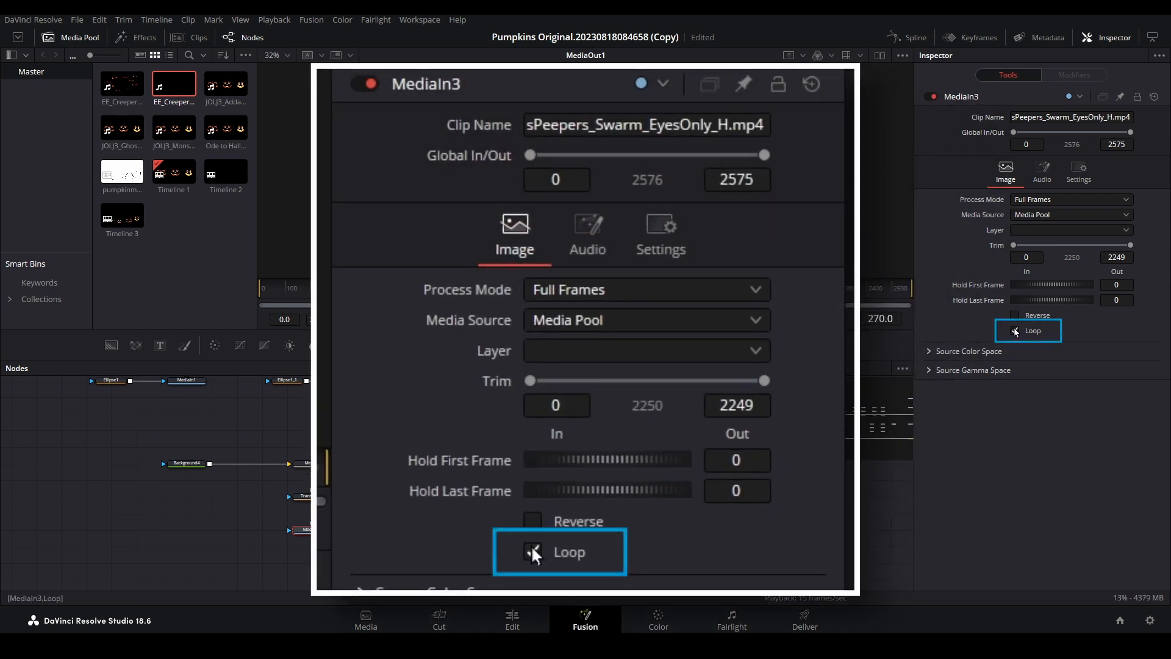
{"action": "left_click", "coordinate": [532, 552]}
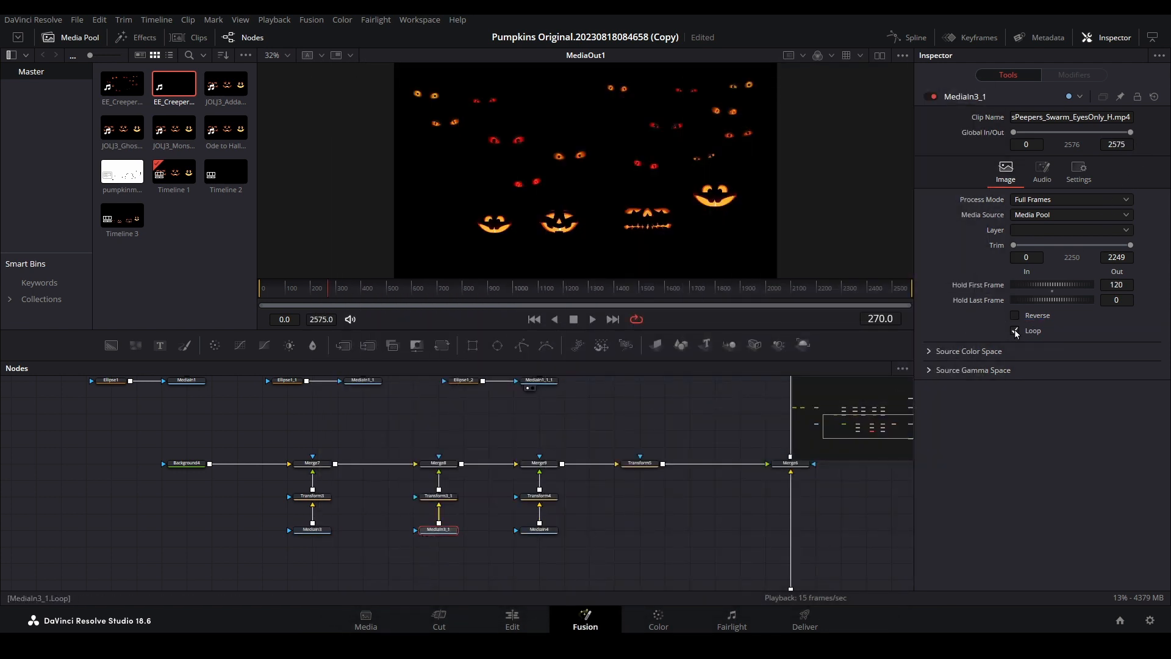
{"action": "left_click", "coordinate": [511, 617]}
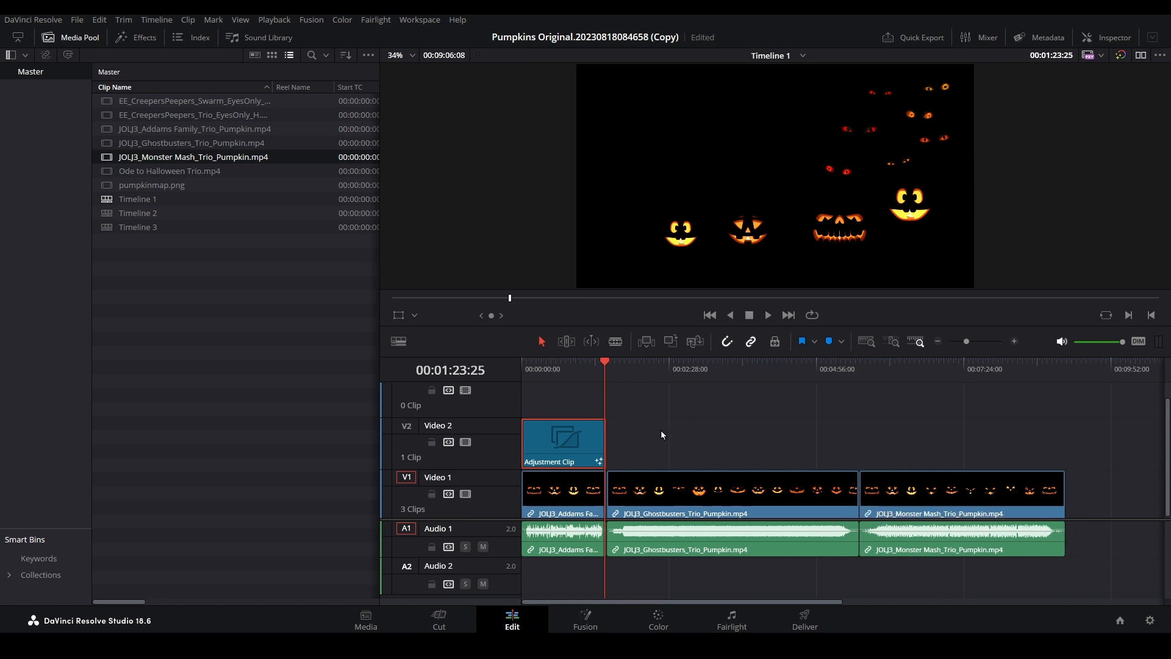
Step: Drag the V2 Adjustment Clip's right edge to the end of the last V1 clip
{"action": "left_click_drag", "start_coordinate": [602, 440], "coordinate": [1061, 440]}
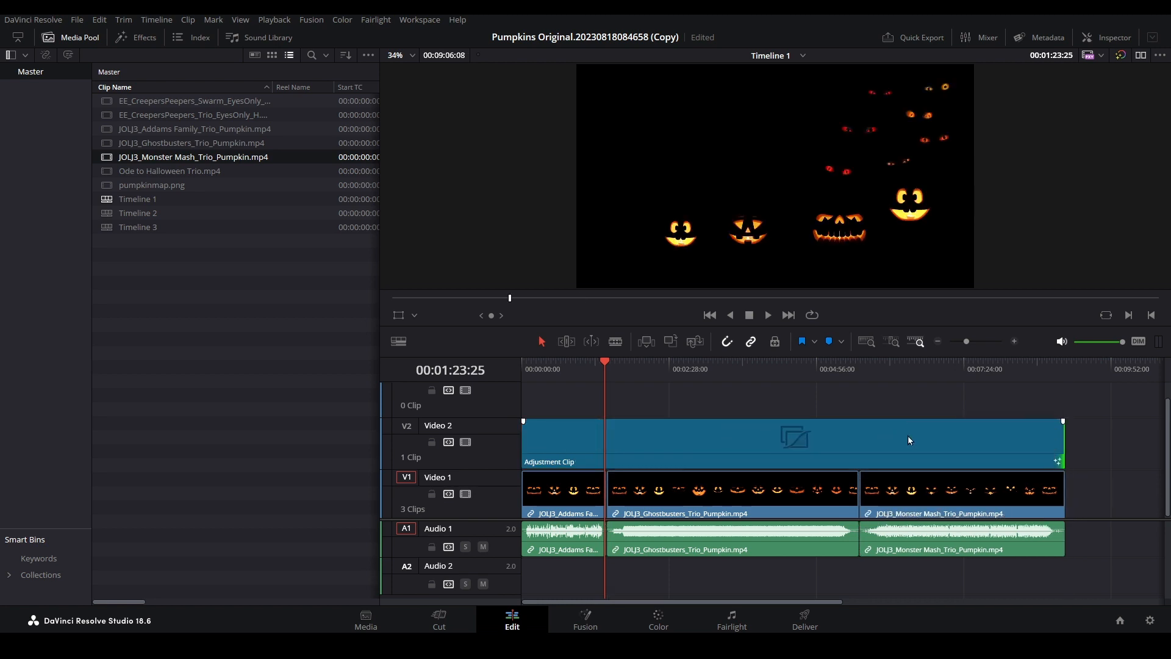
{"action": "left_click", "coordinate": [811, 369]}
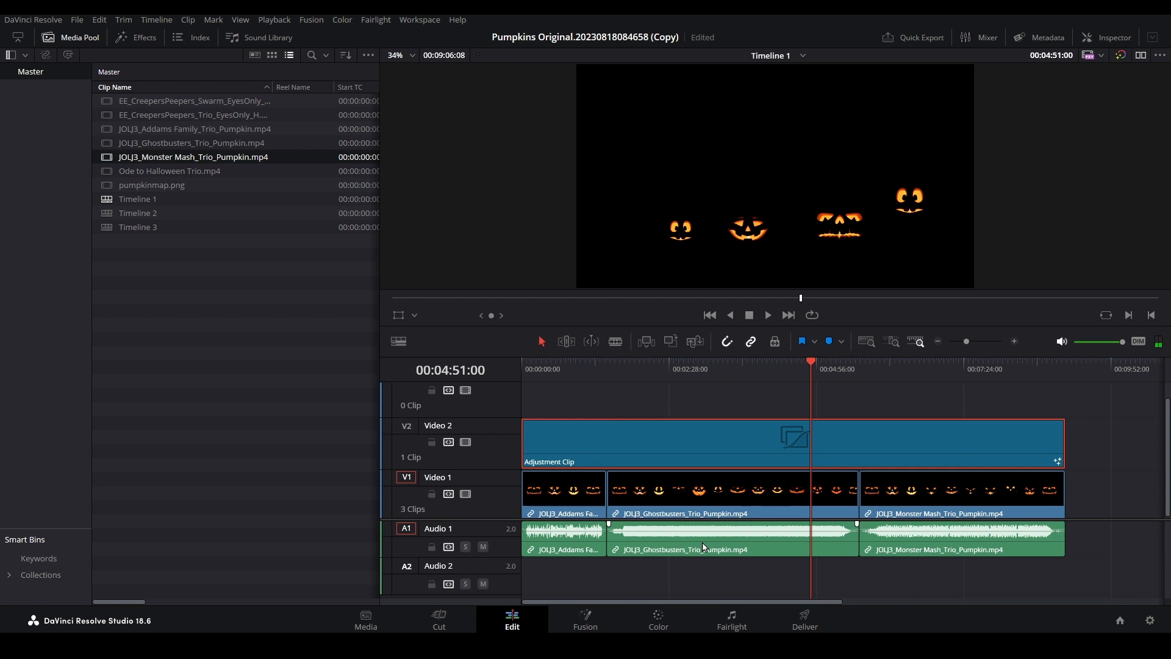
{"action": "mouse_move", "coordinate": [695, 550]}
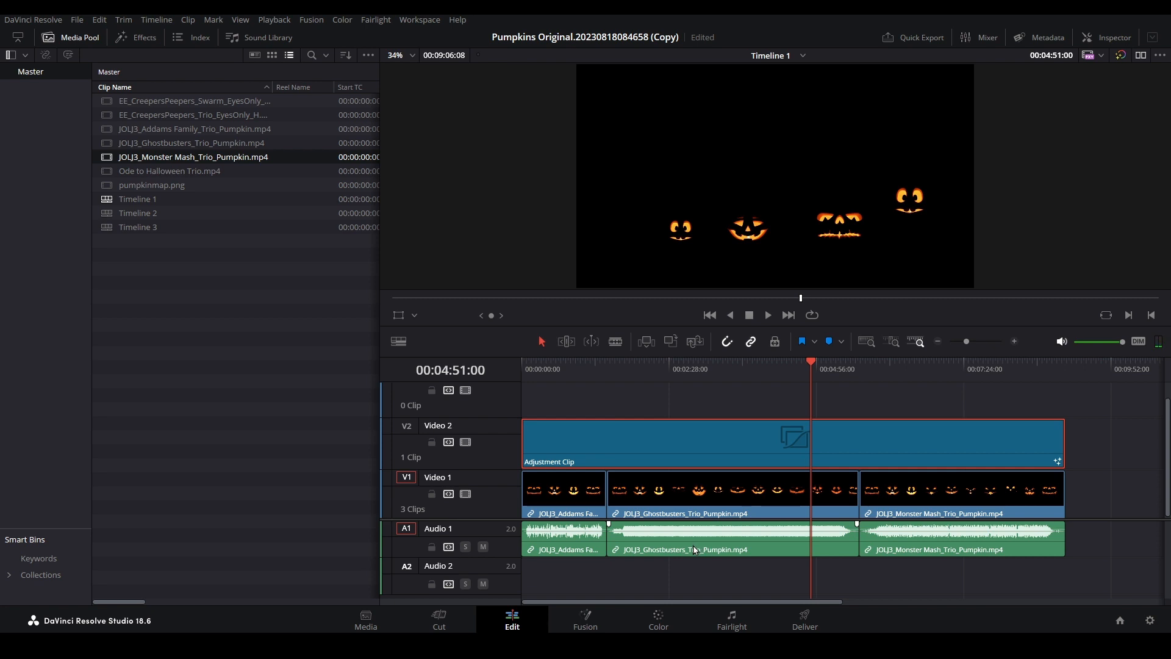
{"action": "left_click", "coordinate": [584, 616]}
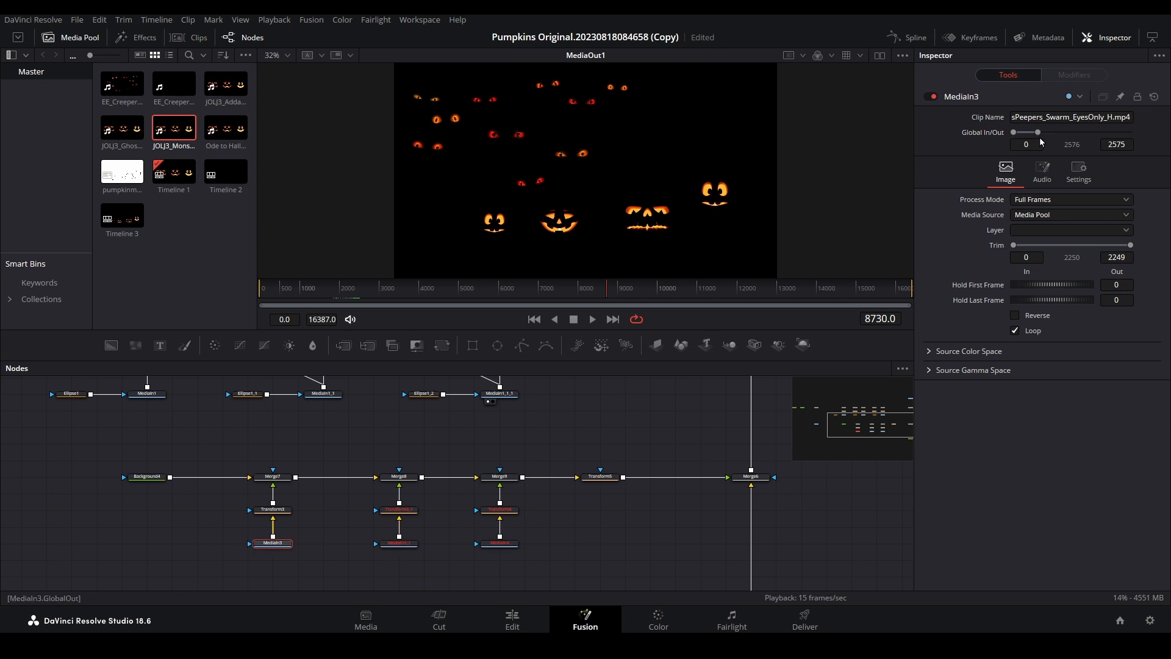
Step: Drag MediaIn3's Global In/Out end point out to frame 16387
{"action": "left_click_drag", "start_coordinate": [1038, 132], "coordinate": [1130, 132]}
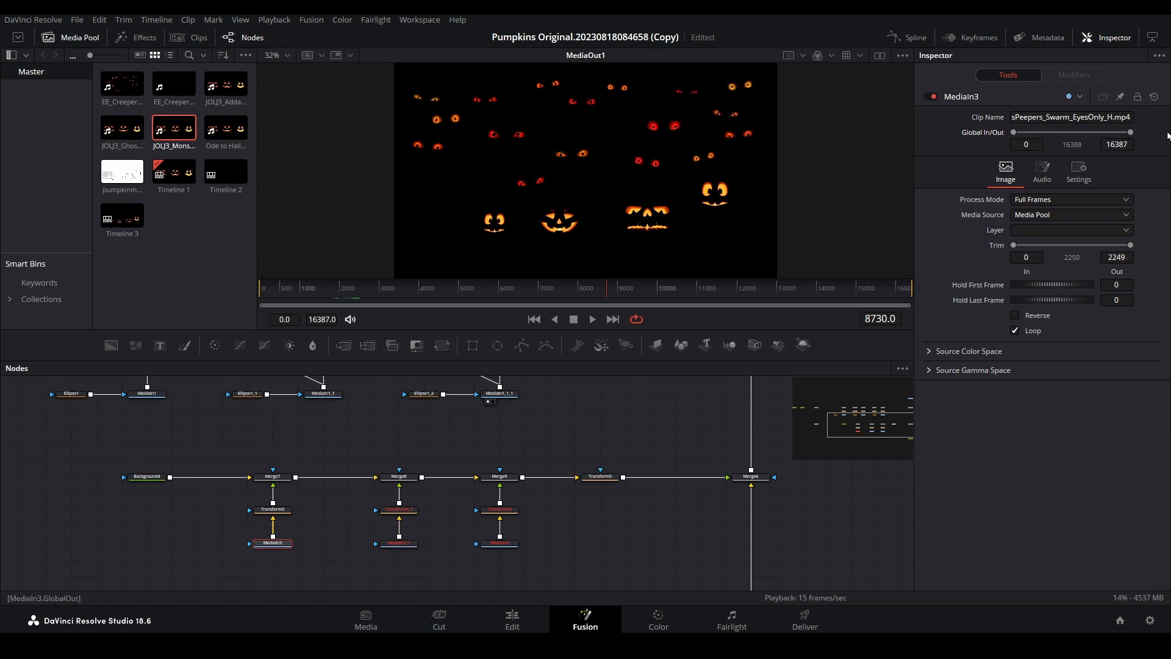